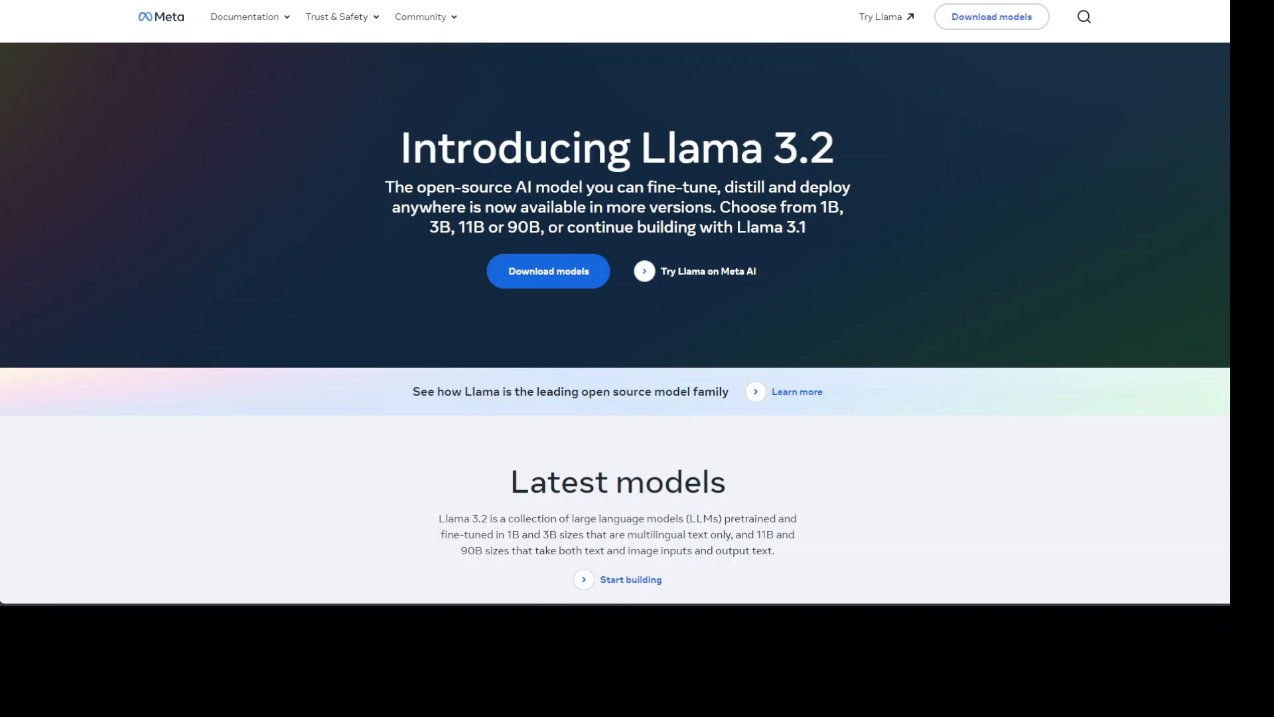
{"action": "mouse_move", "coordinate": [882, 17]}
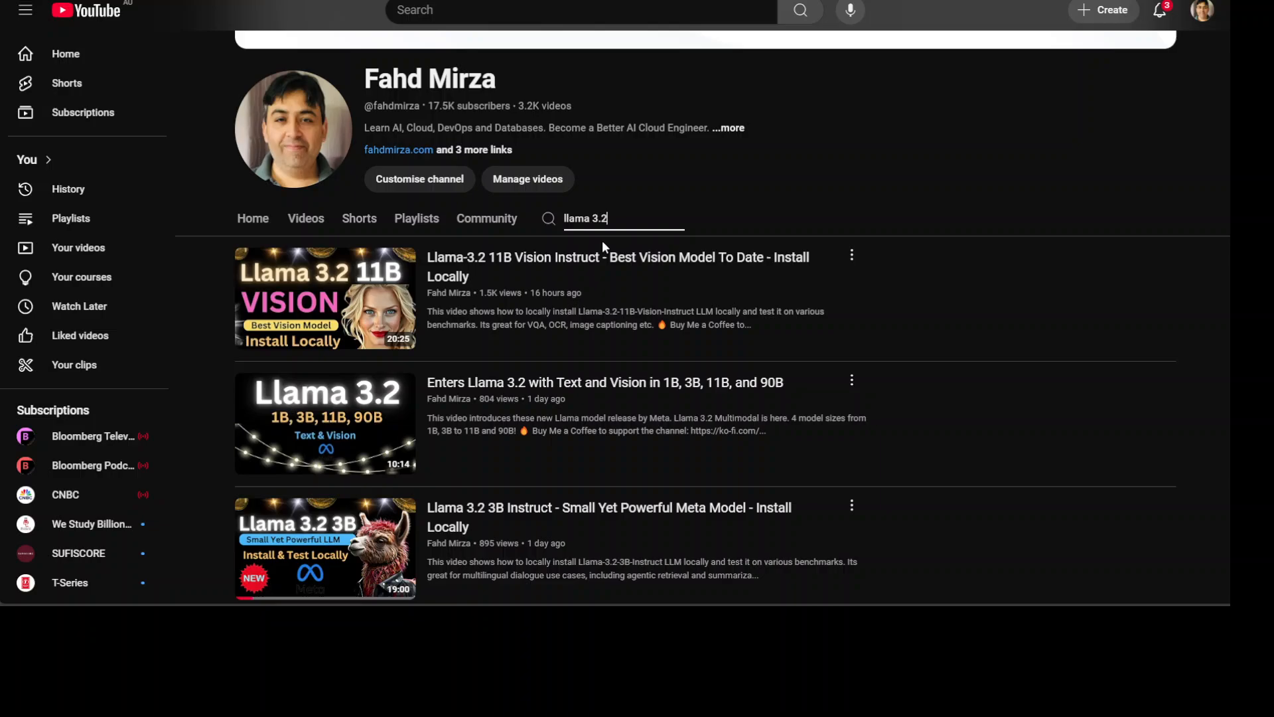
{"action": "mouse_move", "coordinate": [1126, 173]}
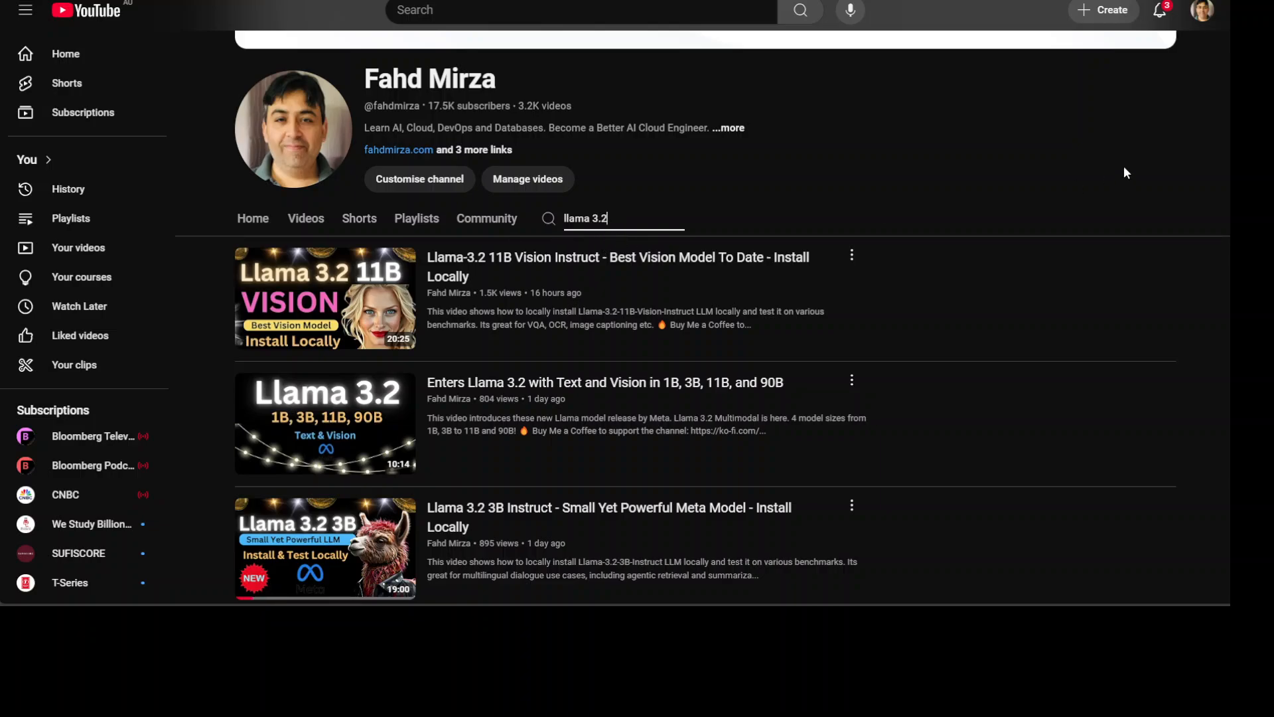
Step: Scroll through the unslothai/unsloth README before moving to a blank Colab notebook
{"action": "scroll", "scroll_direction": "down", "scroll_amount": 3}
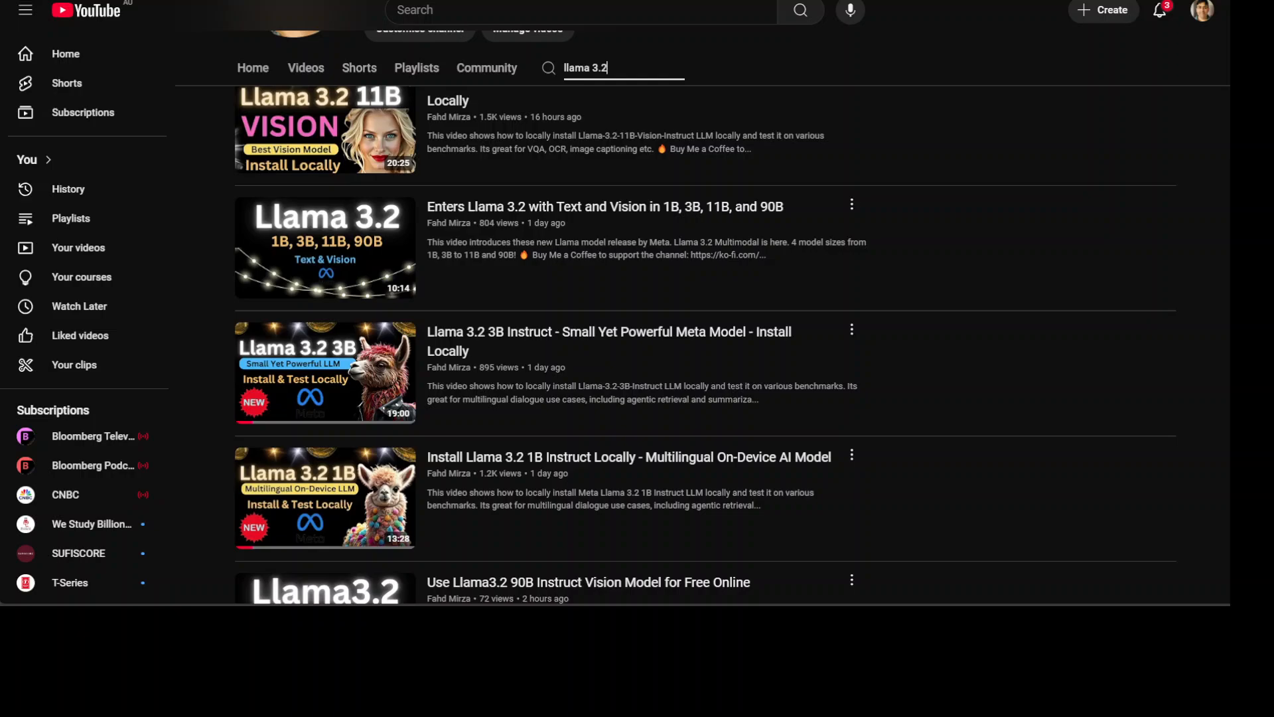
{"action": "scroll", "scroll_direction": "down", "scroll_amount": 3}
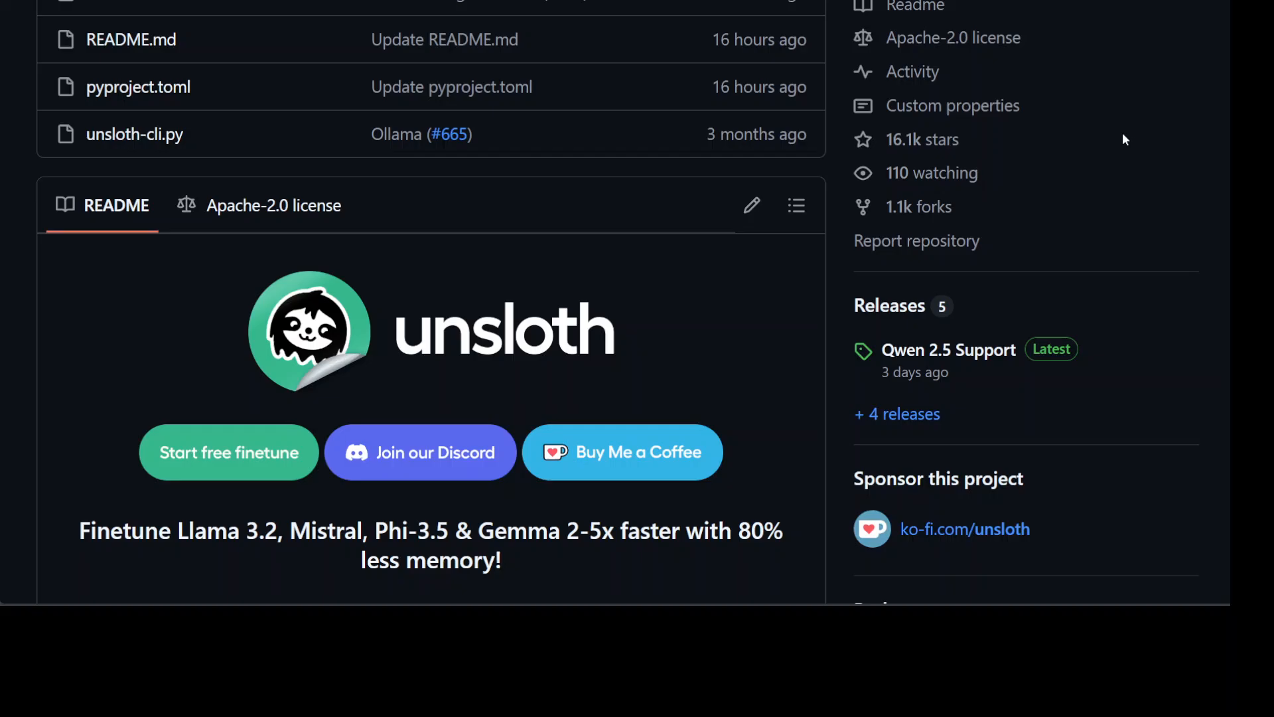
{"action": "mouse_move", "coordinate": [1073, 167]}
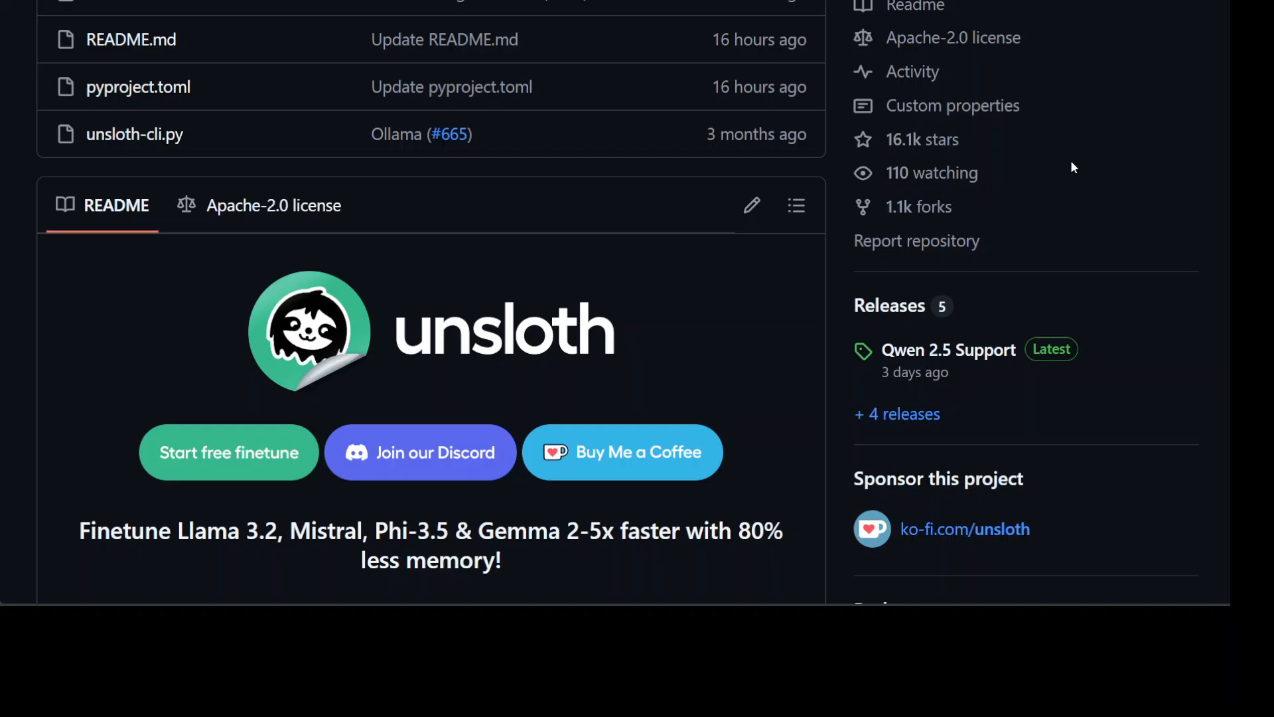
{"action": "mouse_move", "coordinate": [521, 338]}
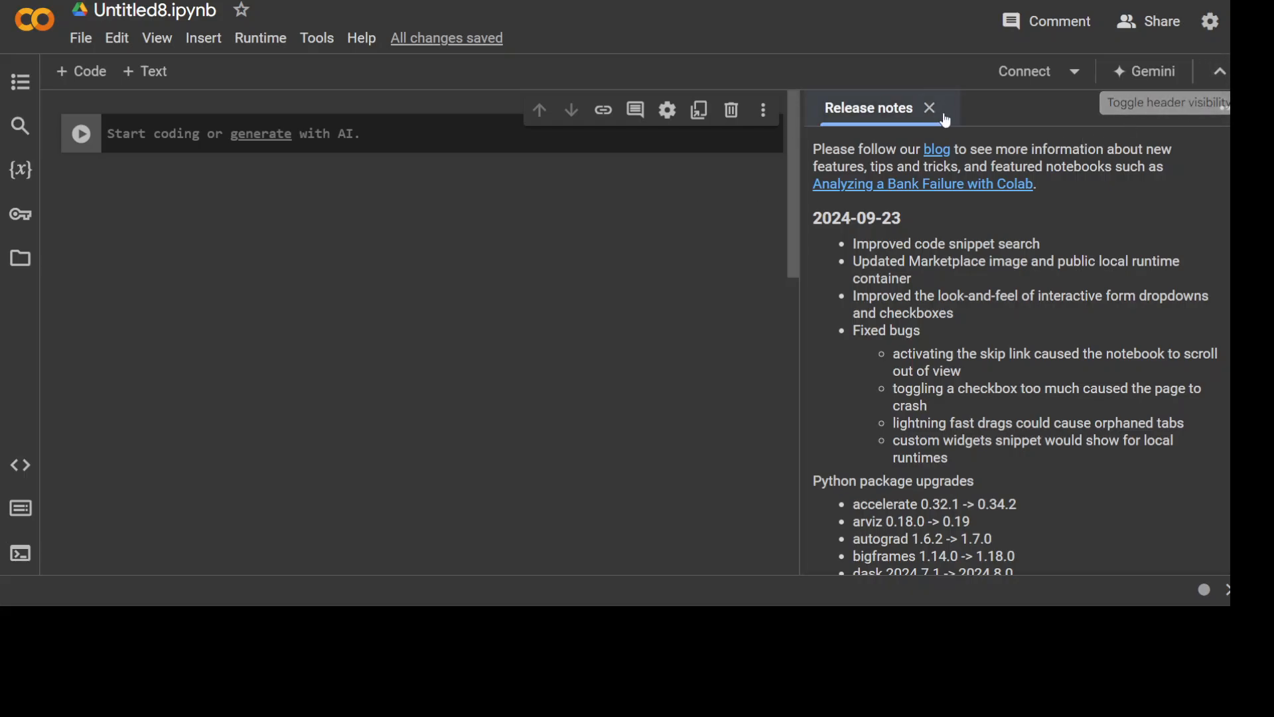
Step: Dismiss the release notes and set the notebook runtime to a T4 GPU accelerator
{"action": "left_click", "coordinate": [929, 107]}
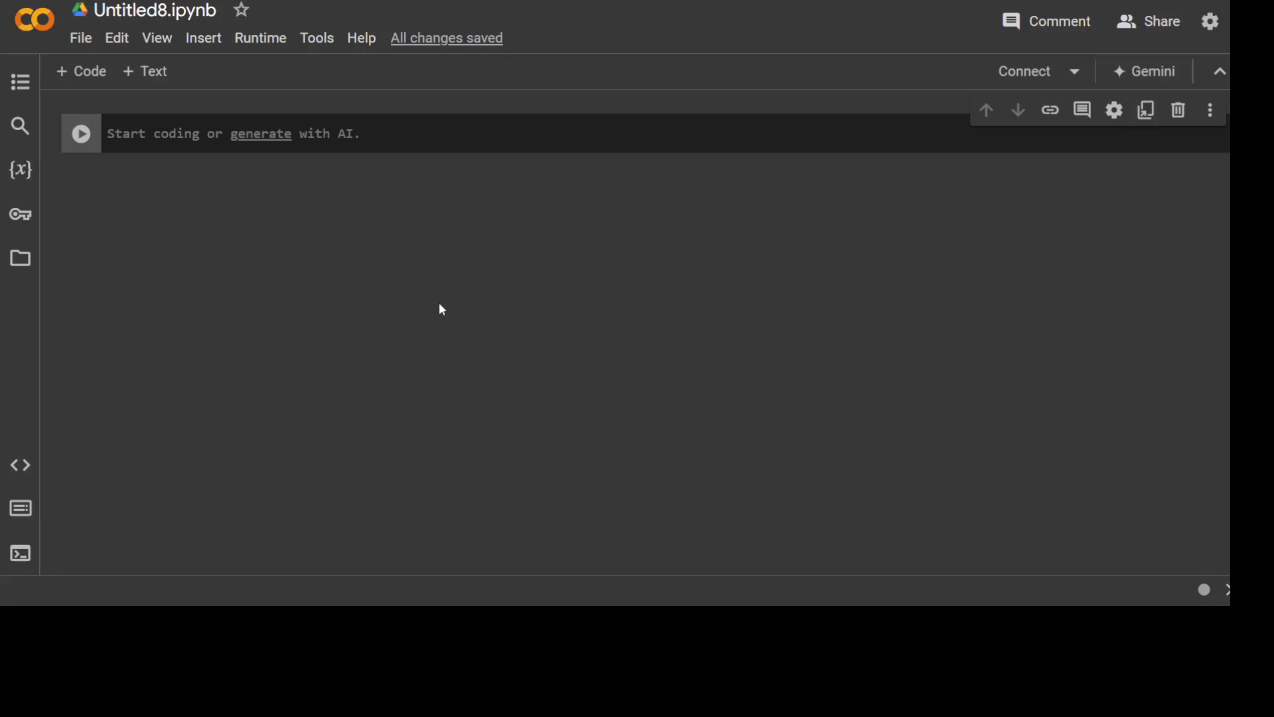
{"action": "mouse_move", "coordinate": [260, 37]}
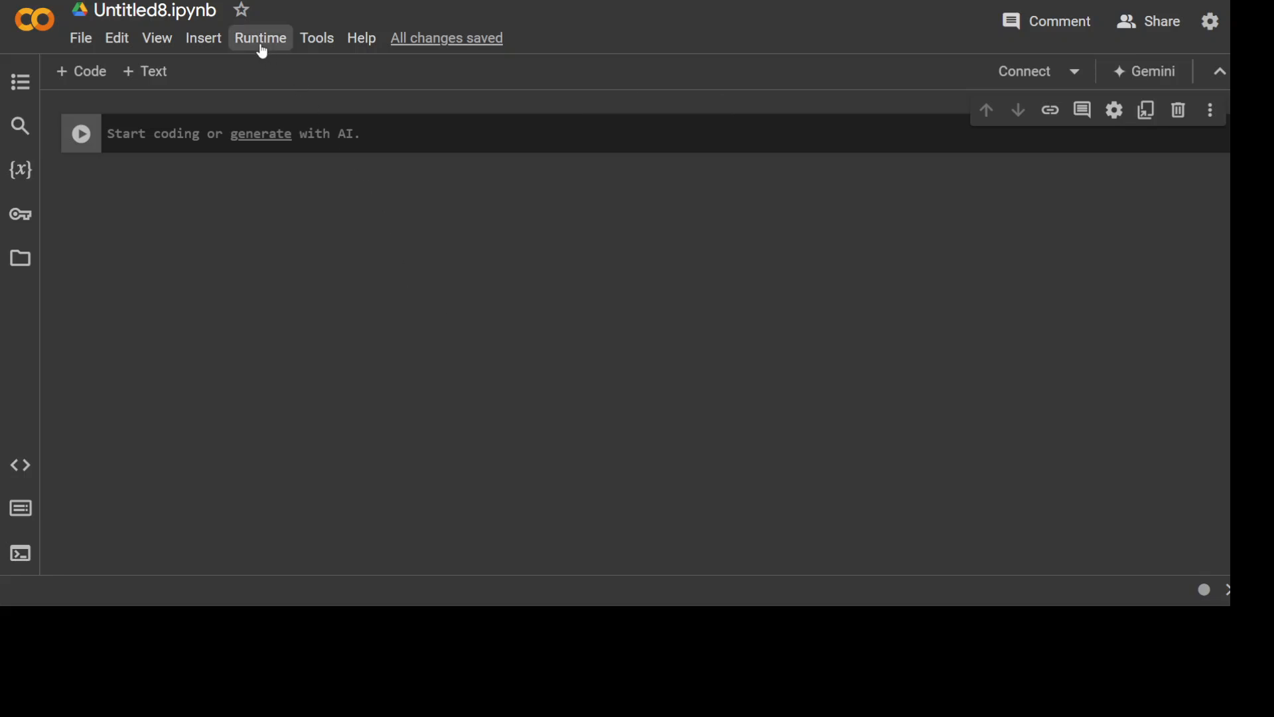
{"action": "left_click", "coordinate": [260, 37]}
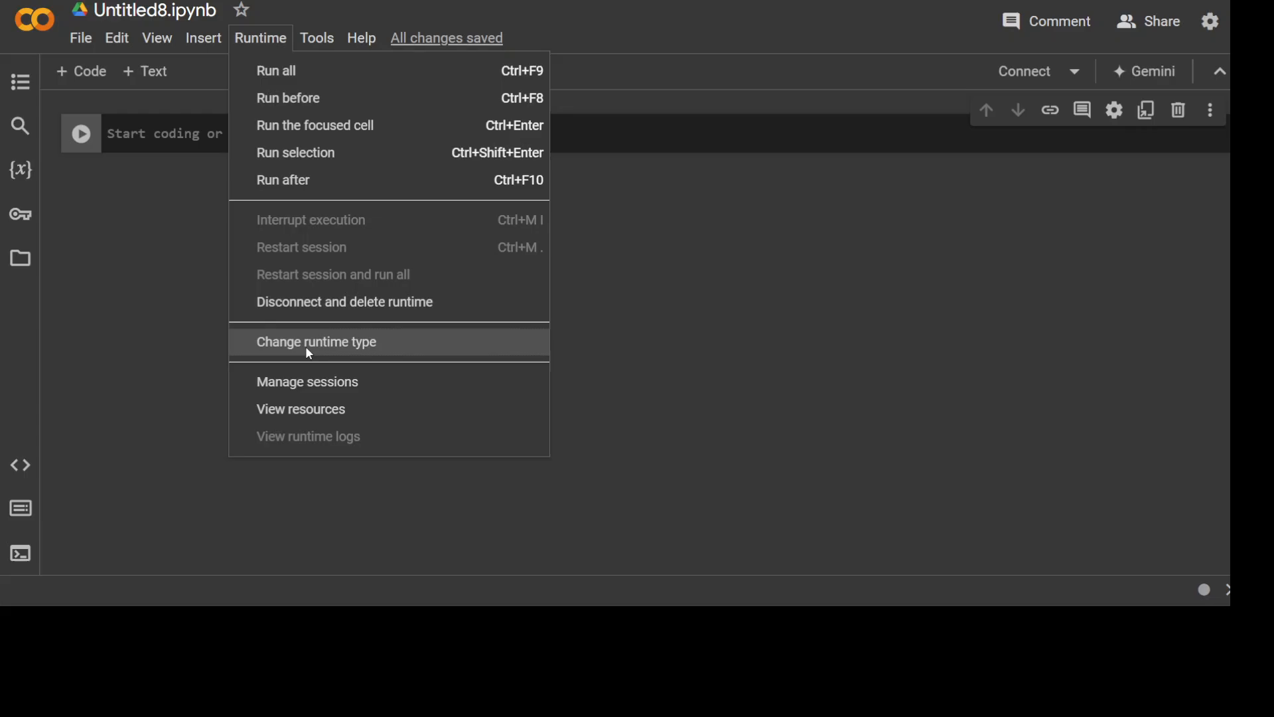
{"action": "left_click", "coordinate": [316, 343]}
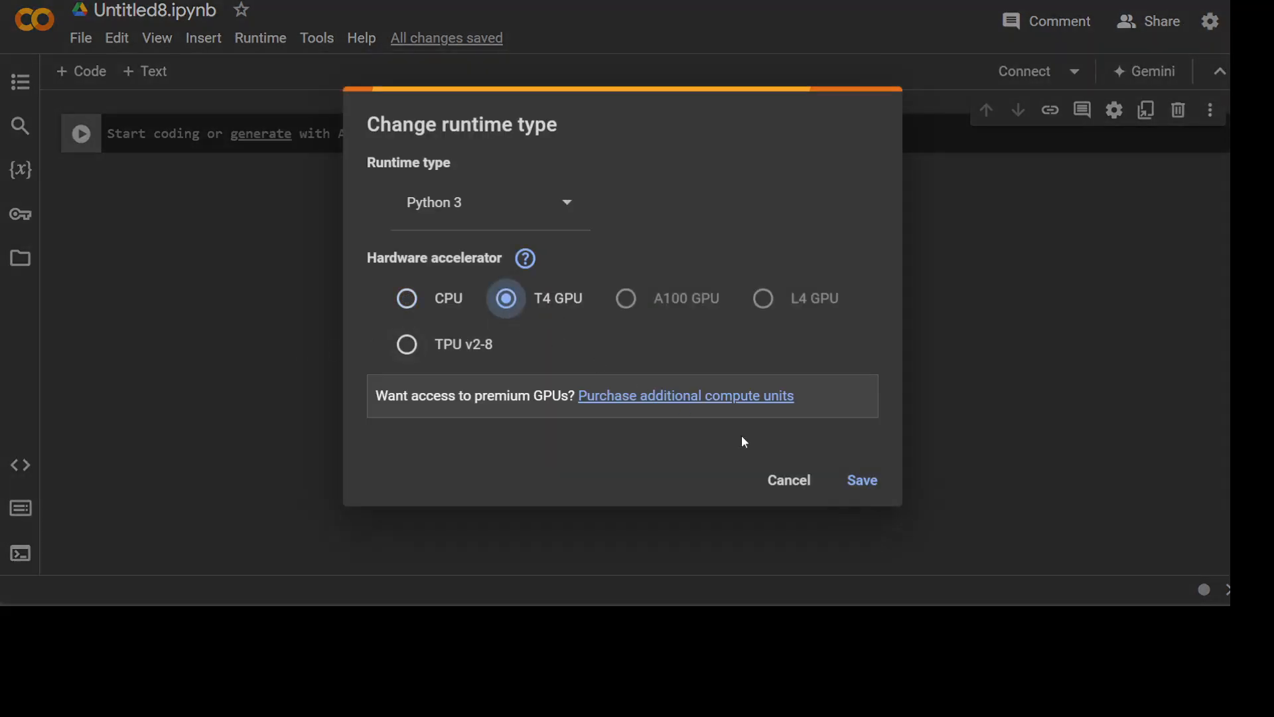
{"action": "left_click", "coordinate": [863, 480]}
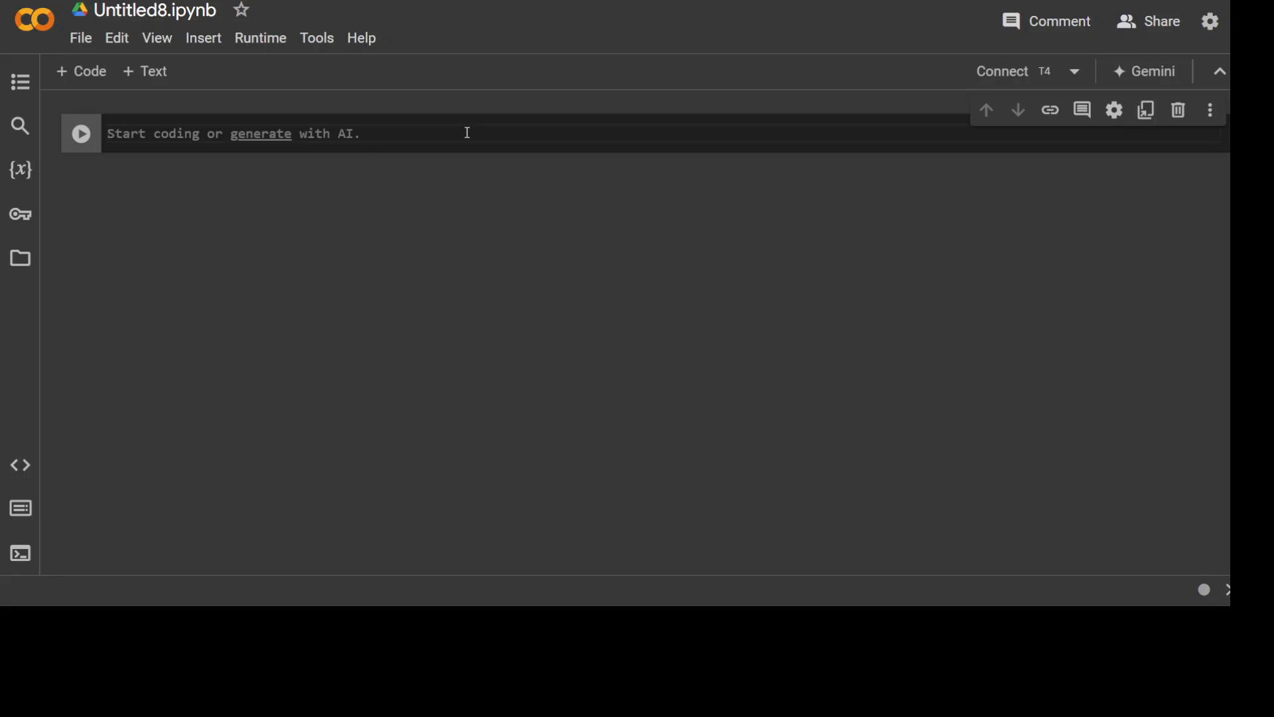
Step: Write the %%capture pip install cell for unsloth and run it once the runtime connects
{"action": "type", "text": "%%capture"}
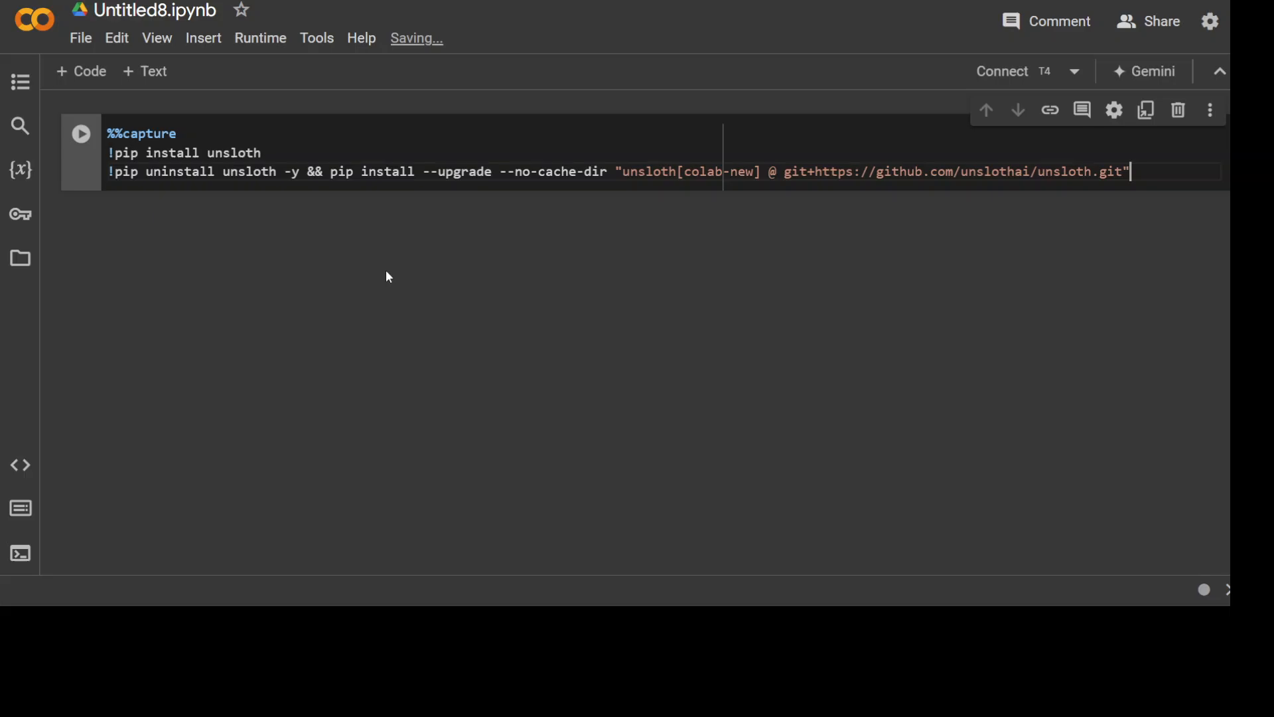
{"action": "left_click", "coordinate": [81, 132]}
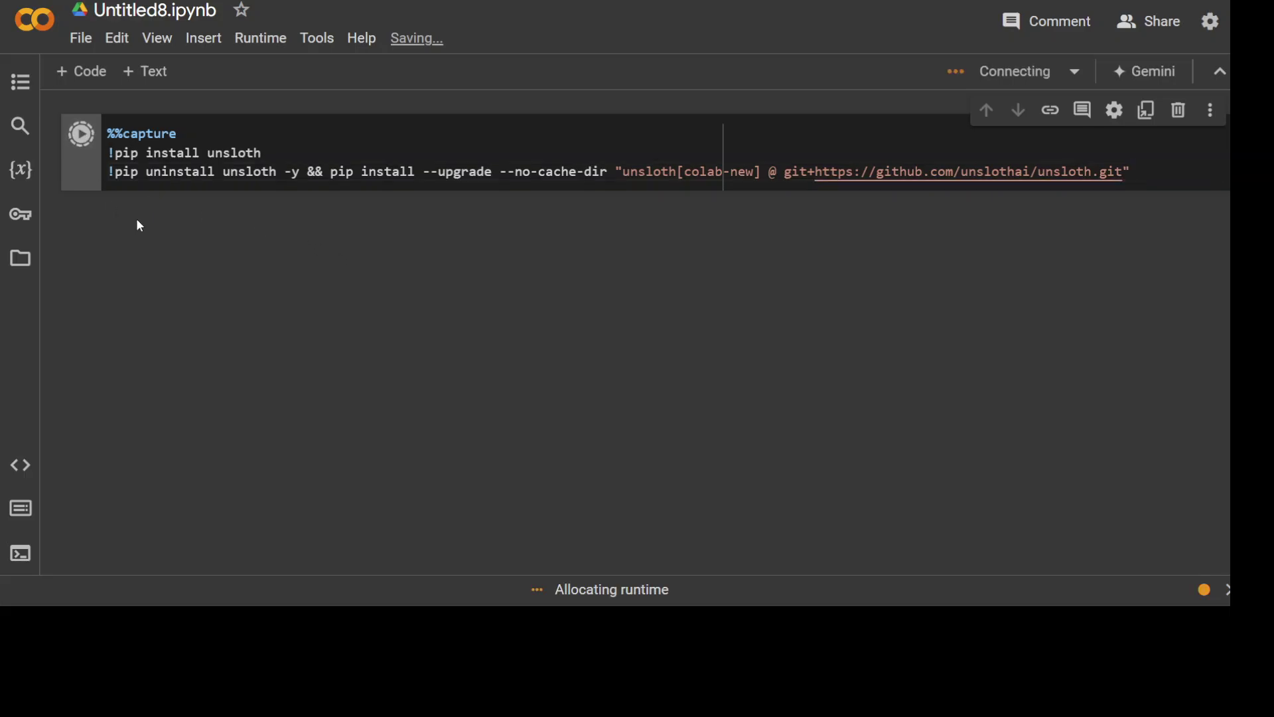
{"action": "mouse_move", "coordinate": [195, 258]}
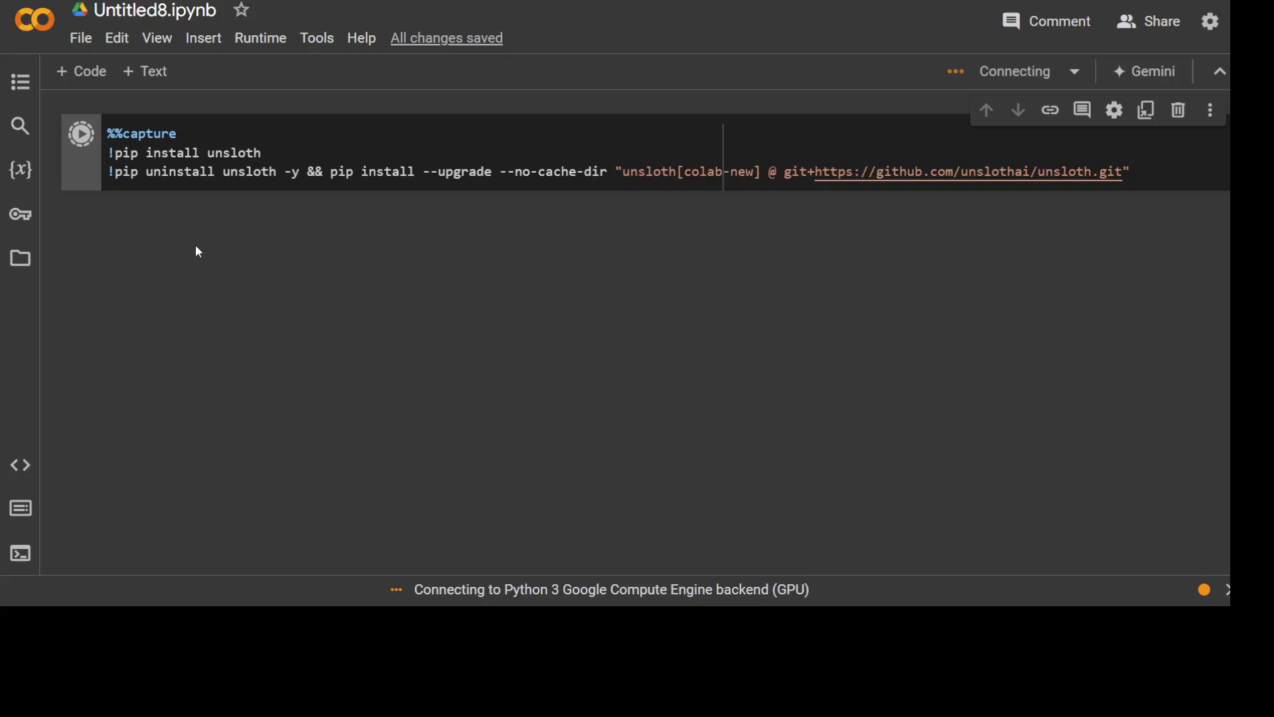
{"action": "mouse_move", "coordinate": [263, 260]}
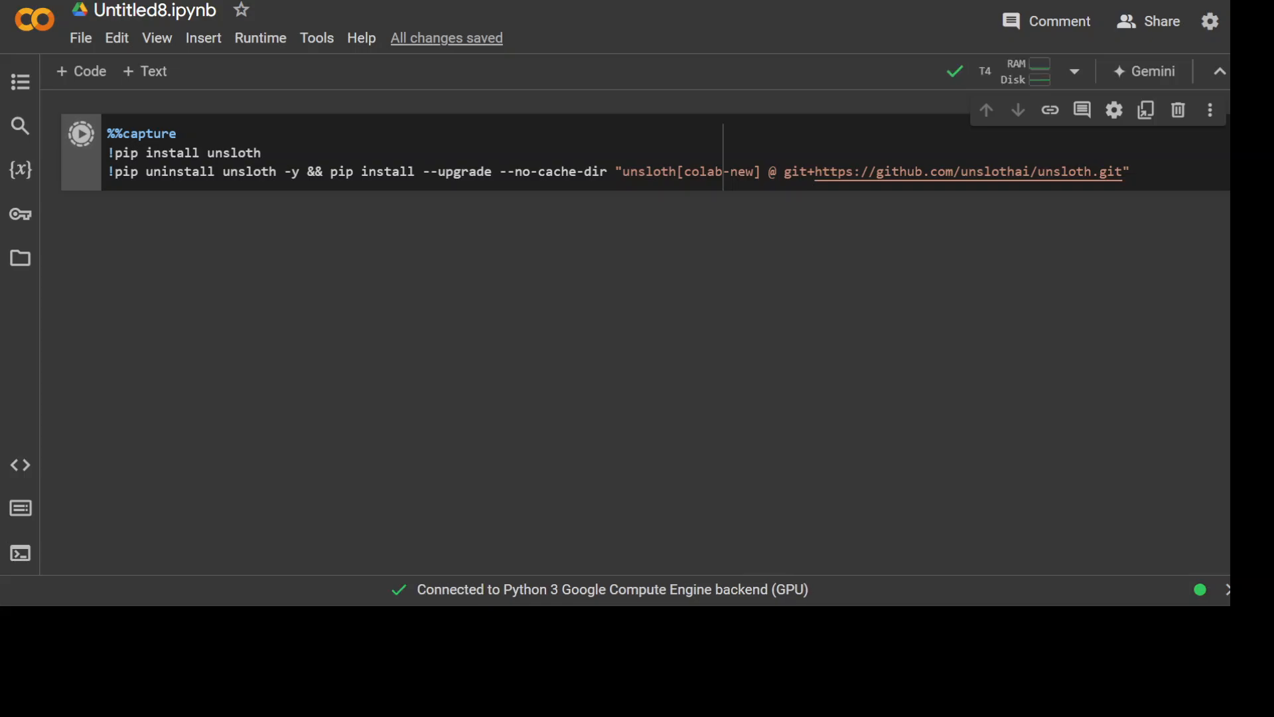
{"action": "left_click", "coordinate": [83, 133]}
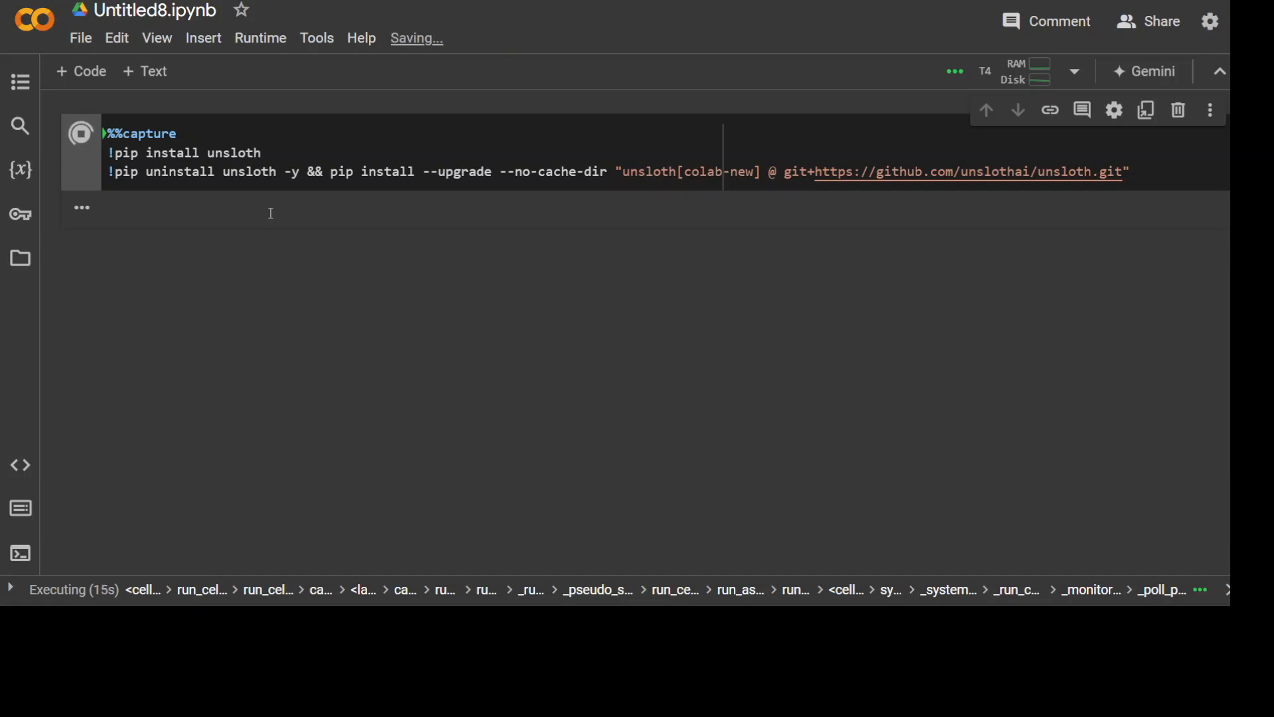
{"action": "mouse_move", "coordinate": [451, 199]}
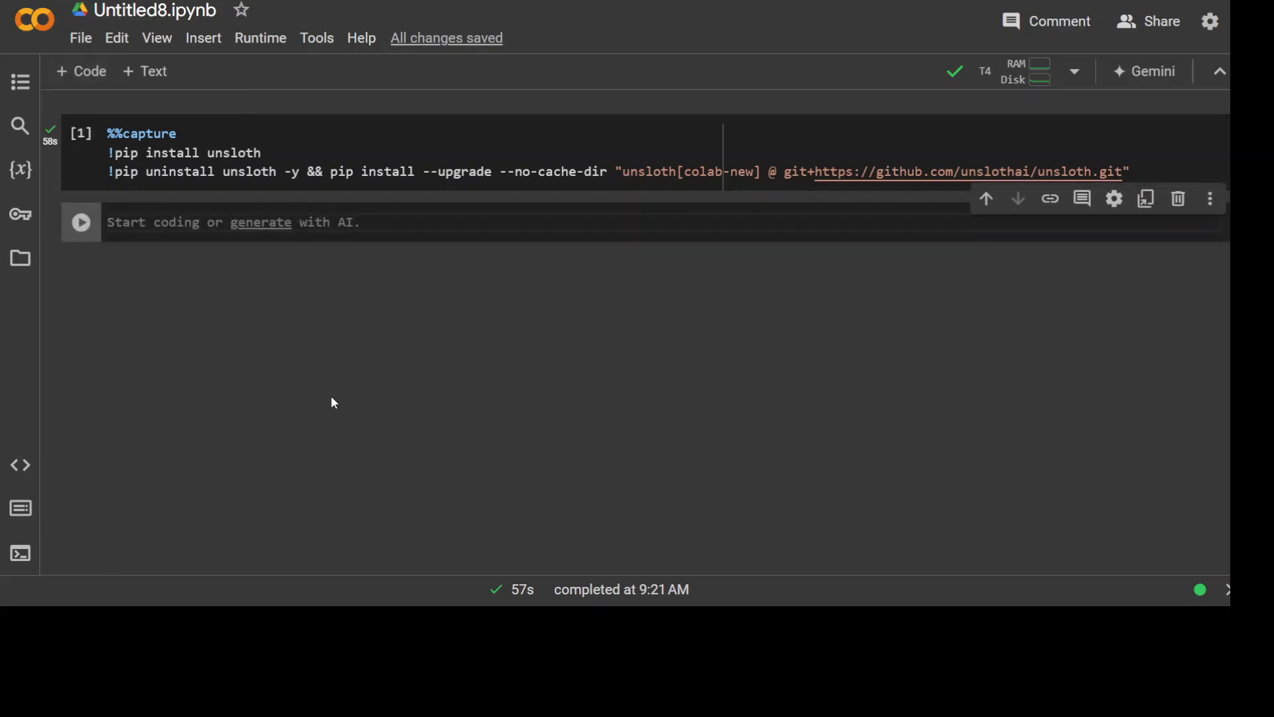
Step: Run FastLanguageModel.from_pretrained loading 4-bit Llama-3.2-1B-Instruct with max_seq_length 2048
{"action": "type", "text": "from unsloth import FastLanguageModel"}
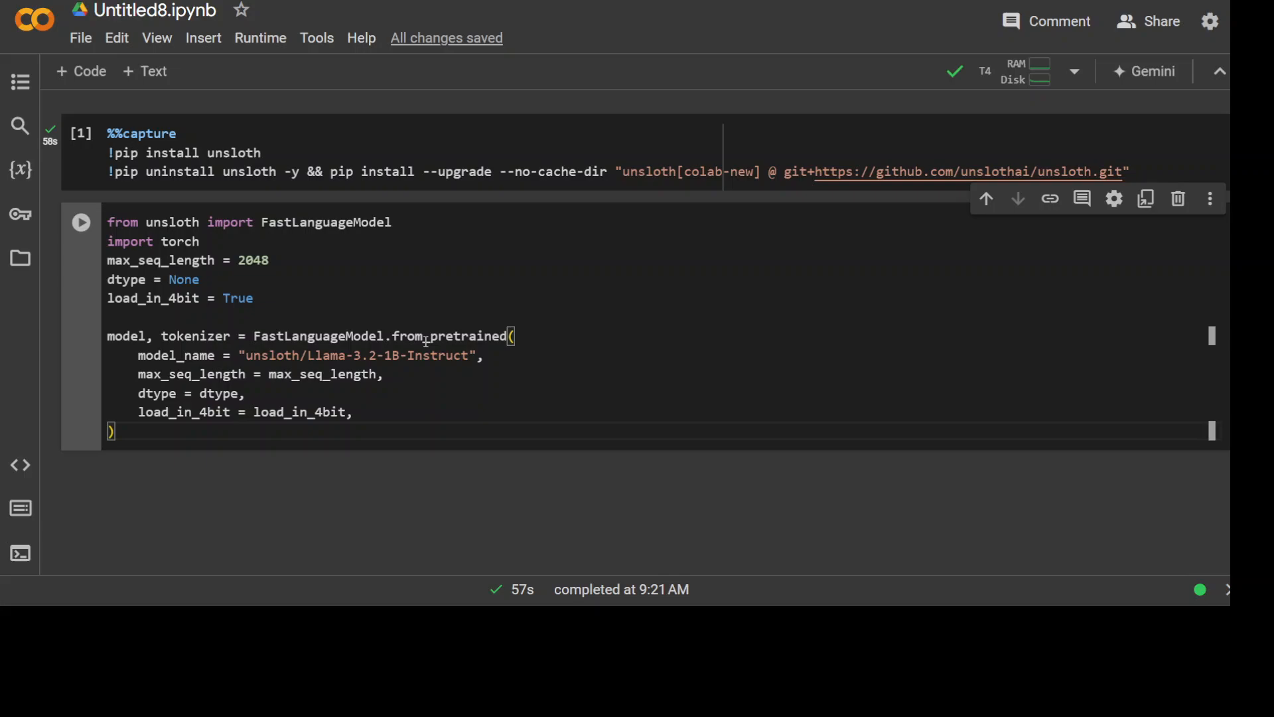
{"action": "left_click", "coordinate": [79, 221]}
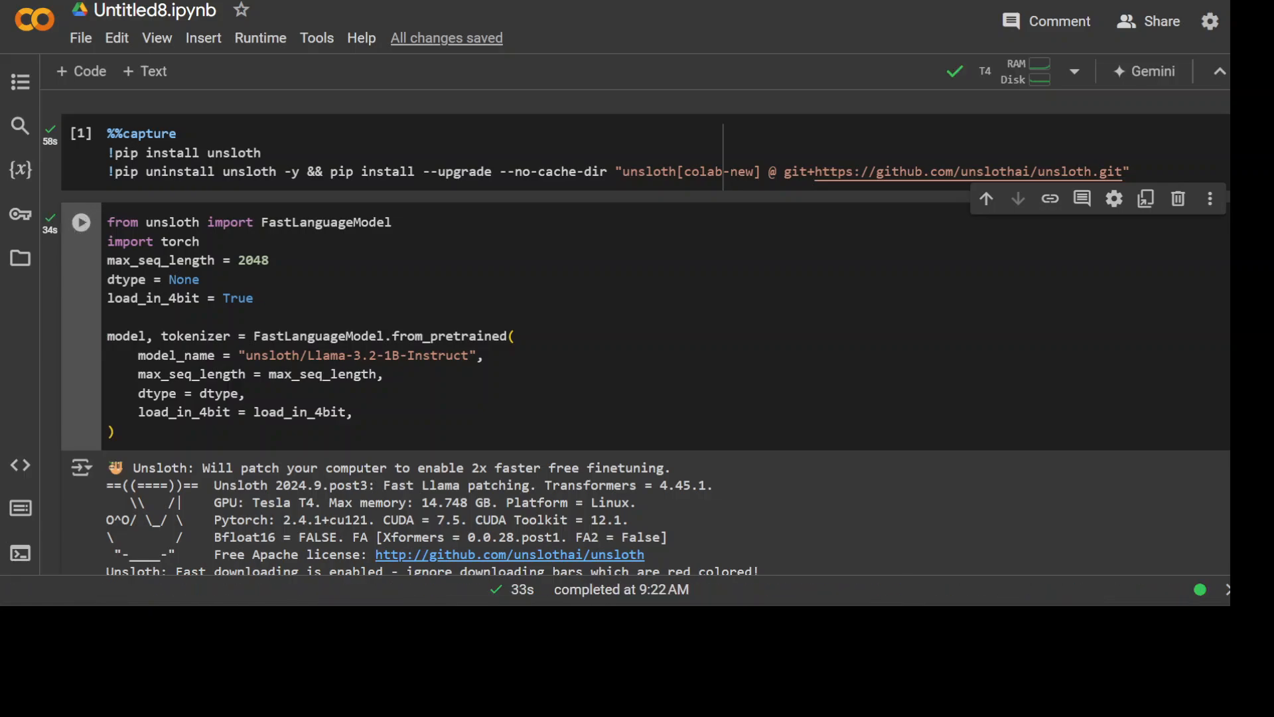
{"action": "scroll", "scroll_direction": "down", "scroll_amount": 3}
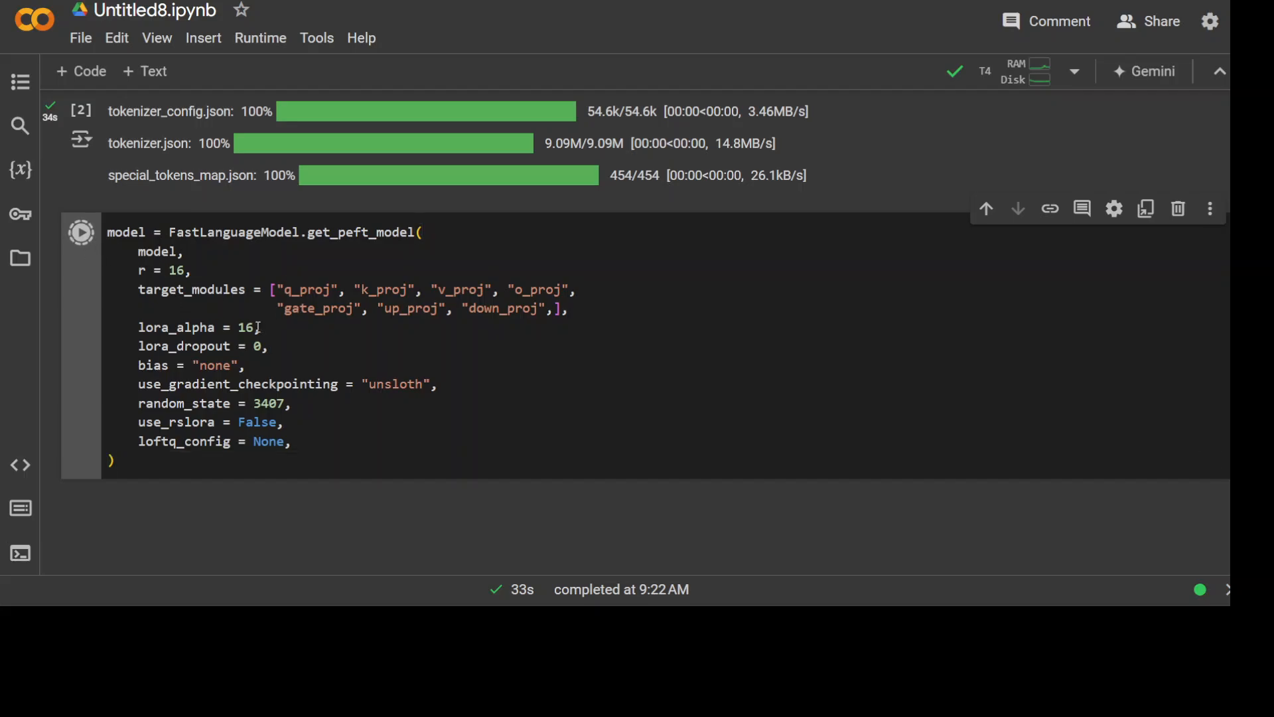
{"action": "left_click", "coordinate": [81, 232]}
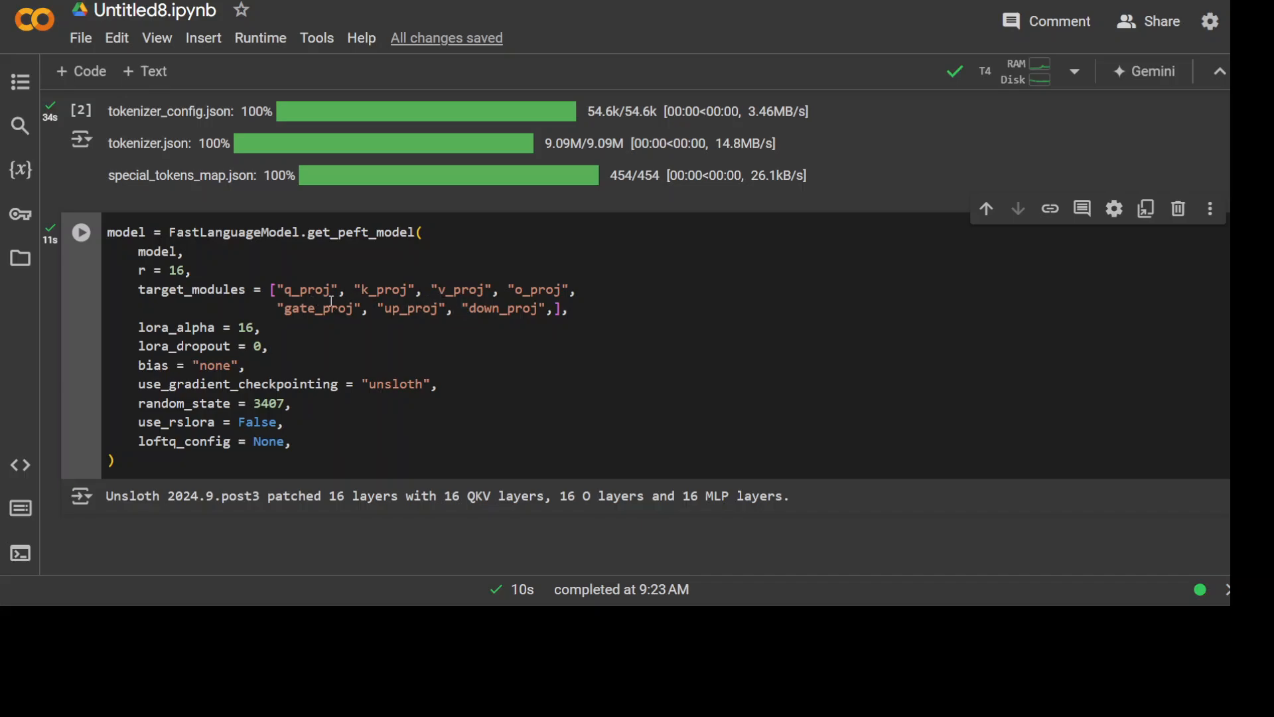
{"action": "mouse_move", "coordinate": [303, 323]}
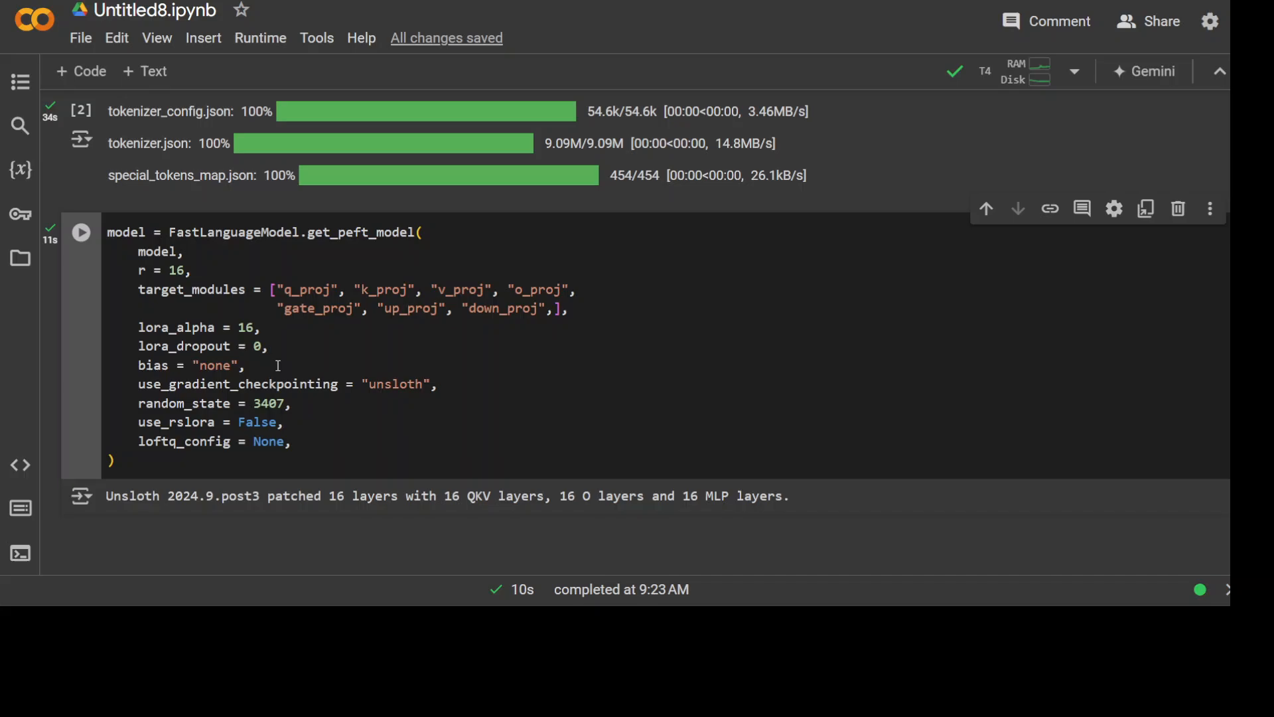
{"action": "mouse_move", "coordinate": [369, 391]}
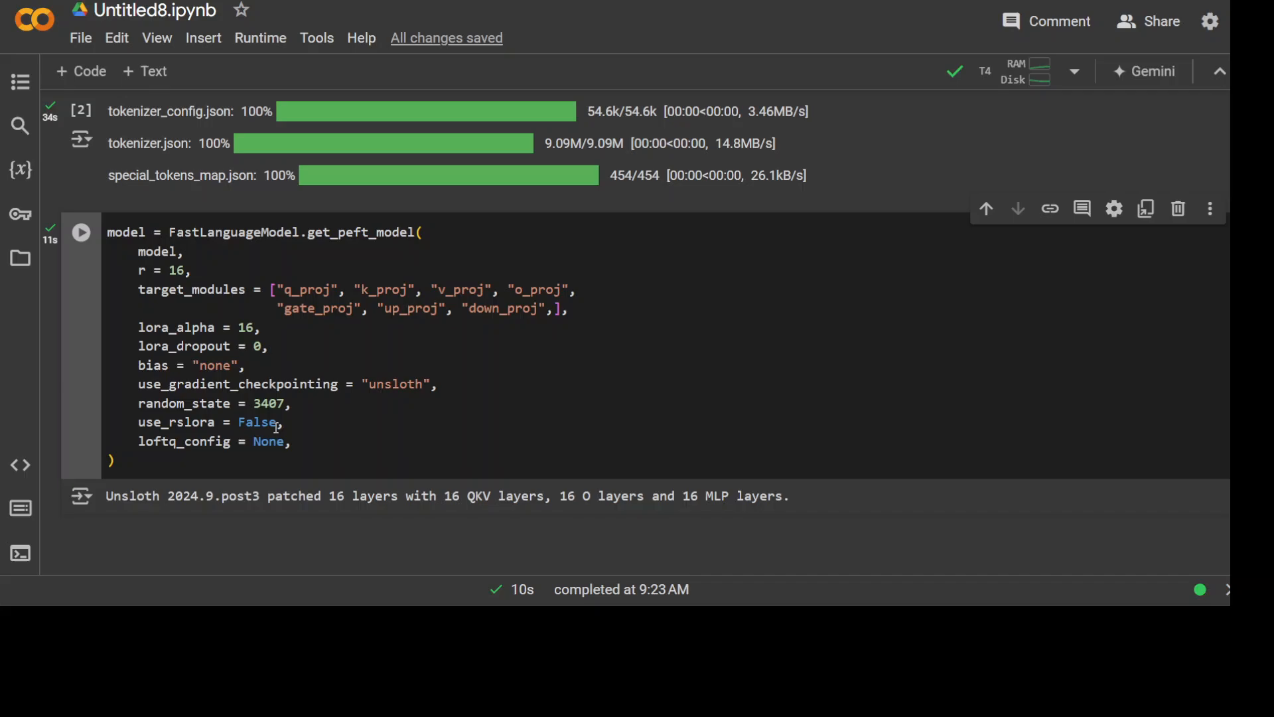
{"action": "mouse_move", "coordinate": [536, 426]}
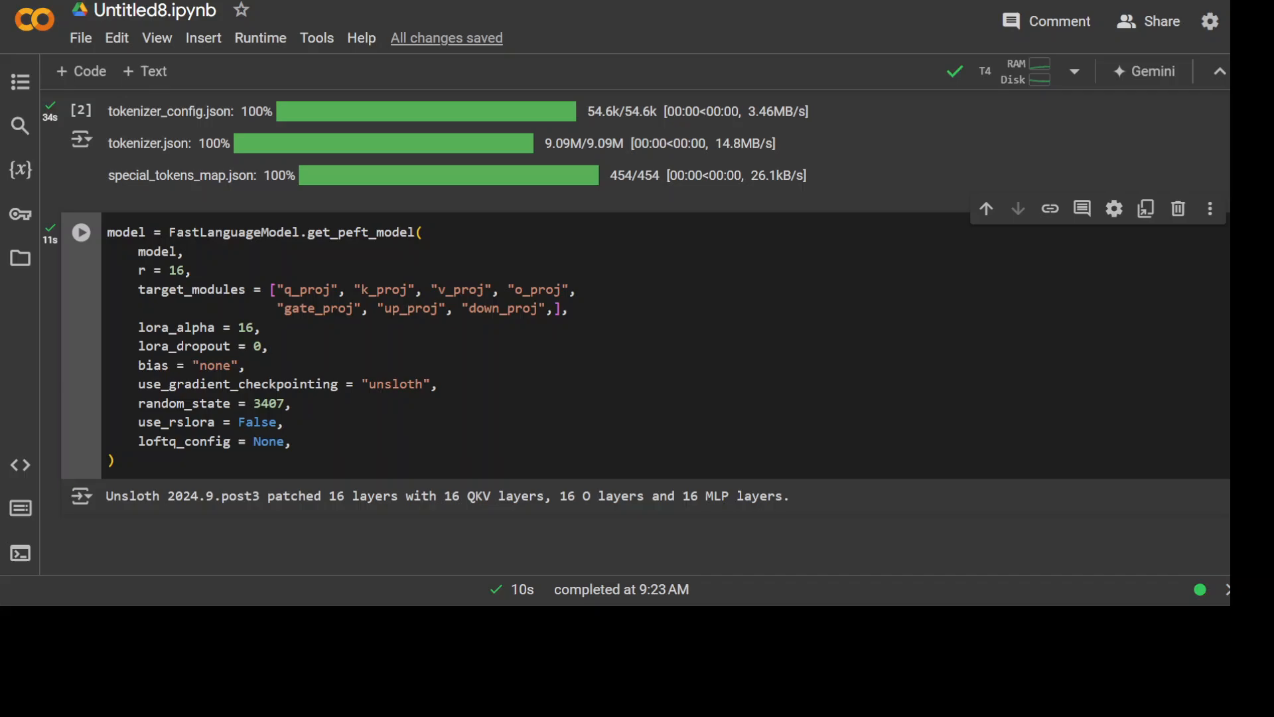
{"action": "mouse_move", "coordinate": [228, 181]}
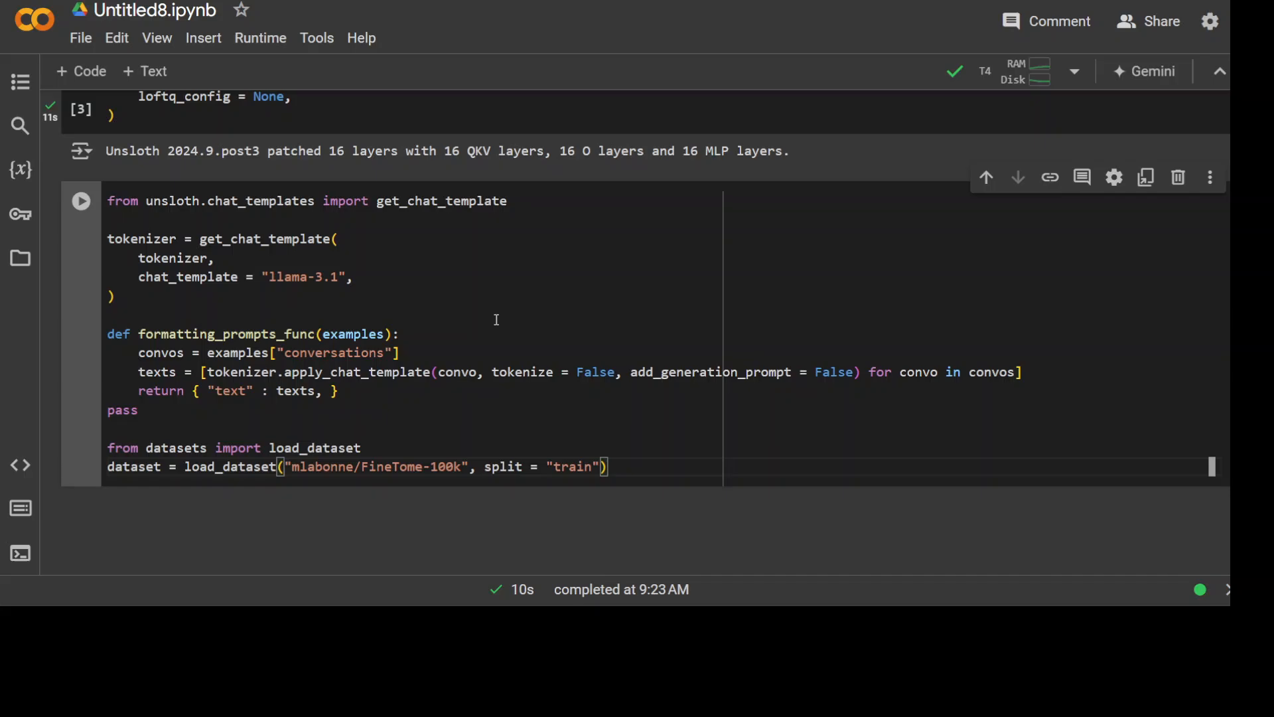
{"action": "mouse_move", "coordinate": [502, 389]}
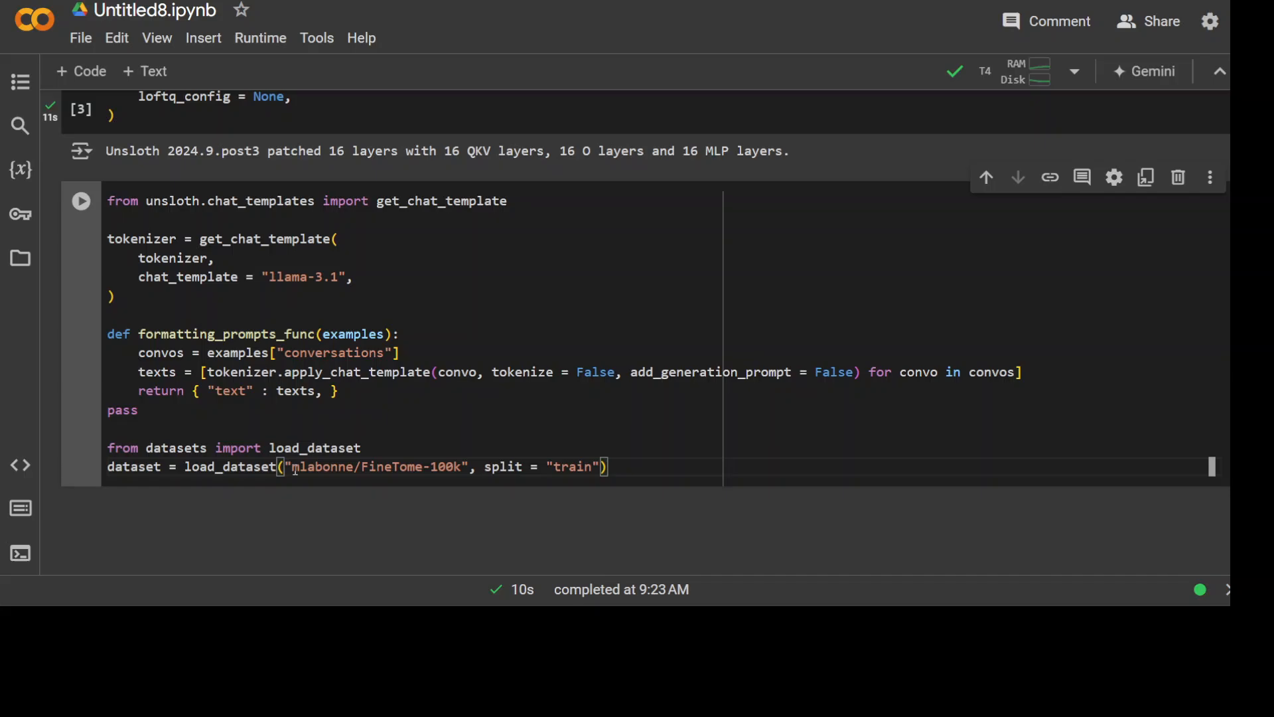
Step: Run the llama-3.1 chat template cell loading the mlabonne/FineTome-100k training split
{"action": "double_click", "coordinate": [375, 467]}
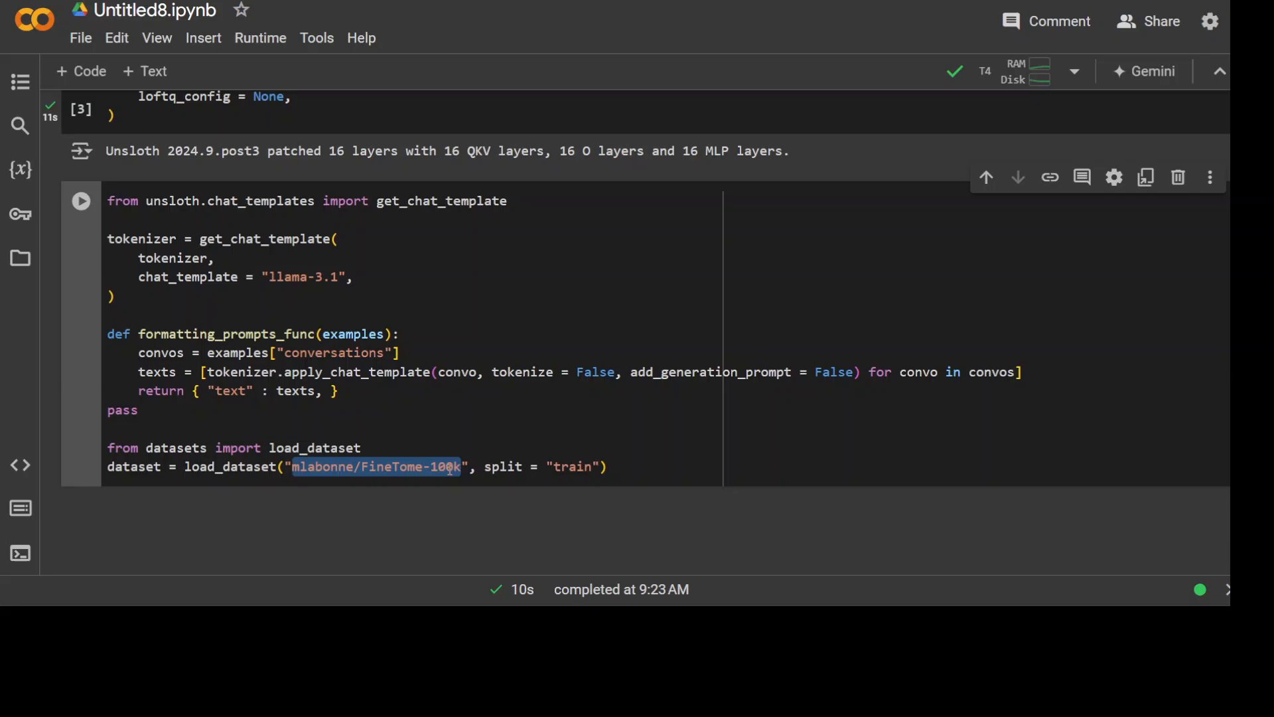
{"action": "scroll", "scroll_direction": "down", "scroll_amount": 3}
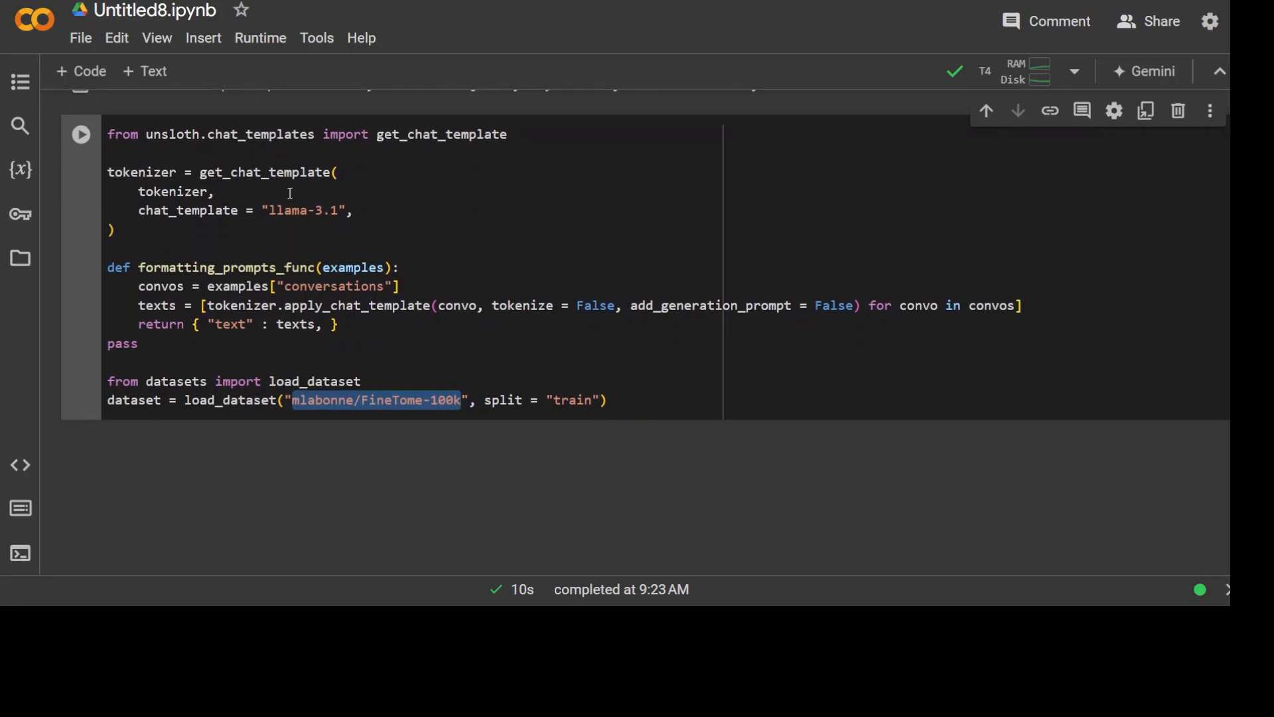
{"action": "mouse_move", "coordinate": [312, 219]}
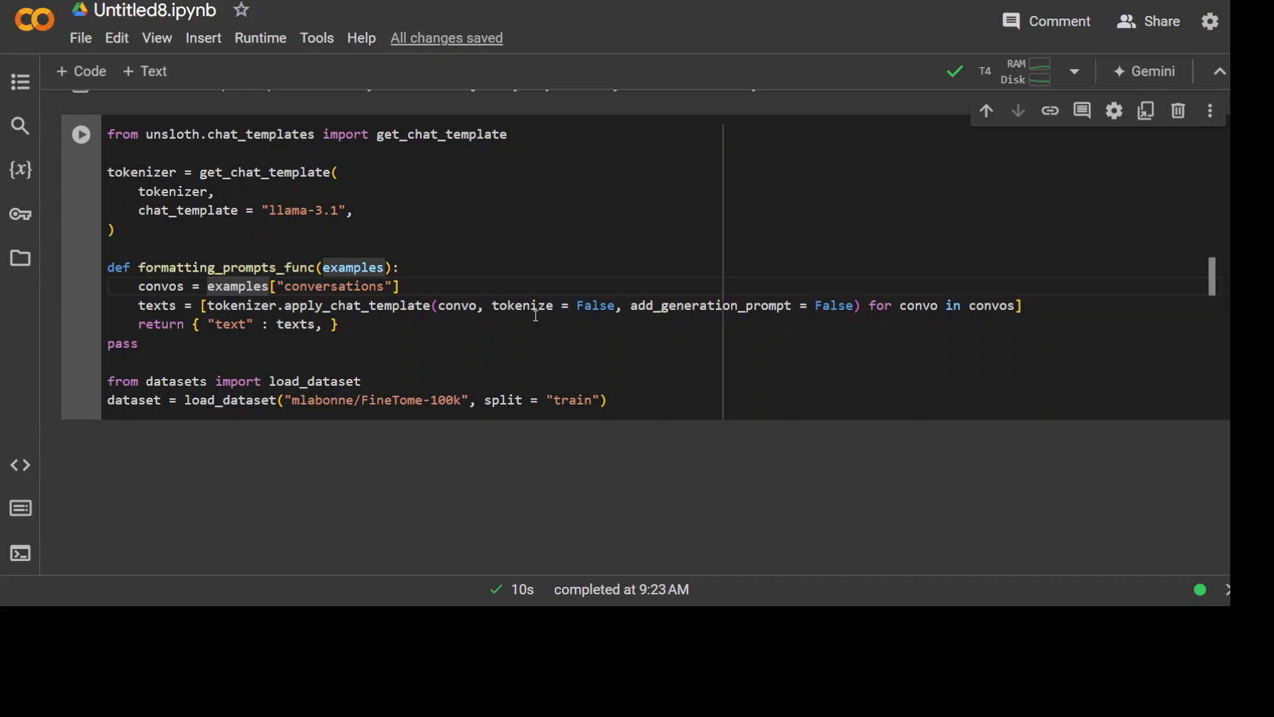
{"action": "left_click", "coordinate": [81, 134]}
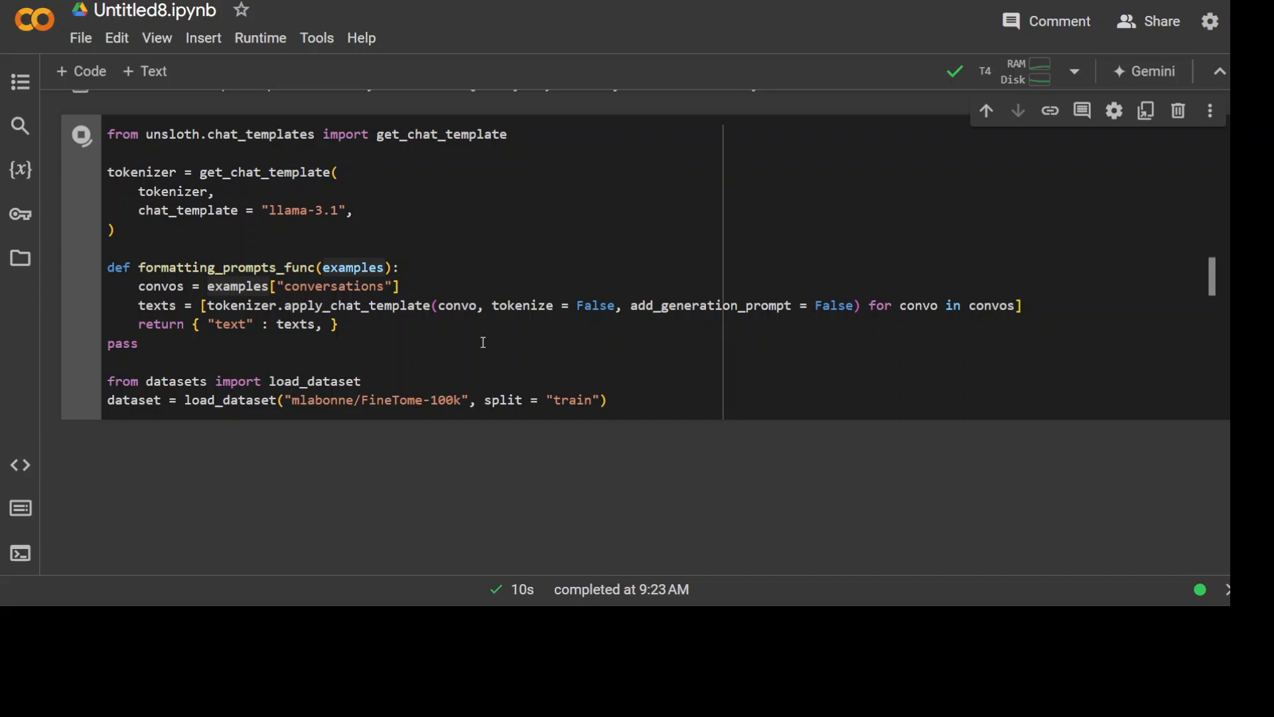
{"action": "left_click", "coordinate": [81, 134]}
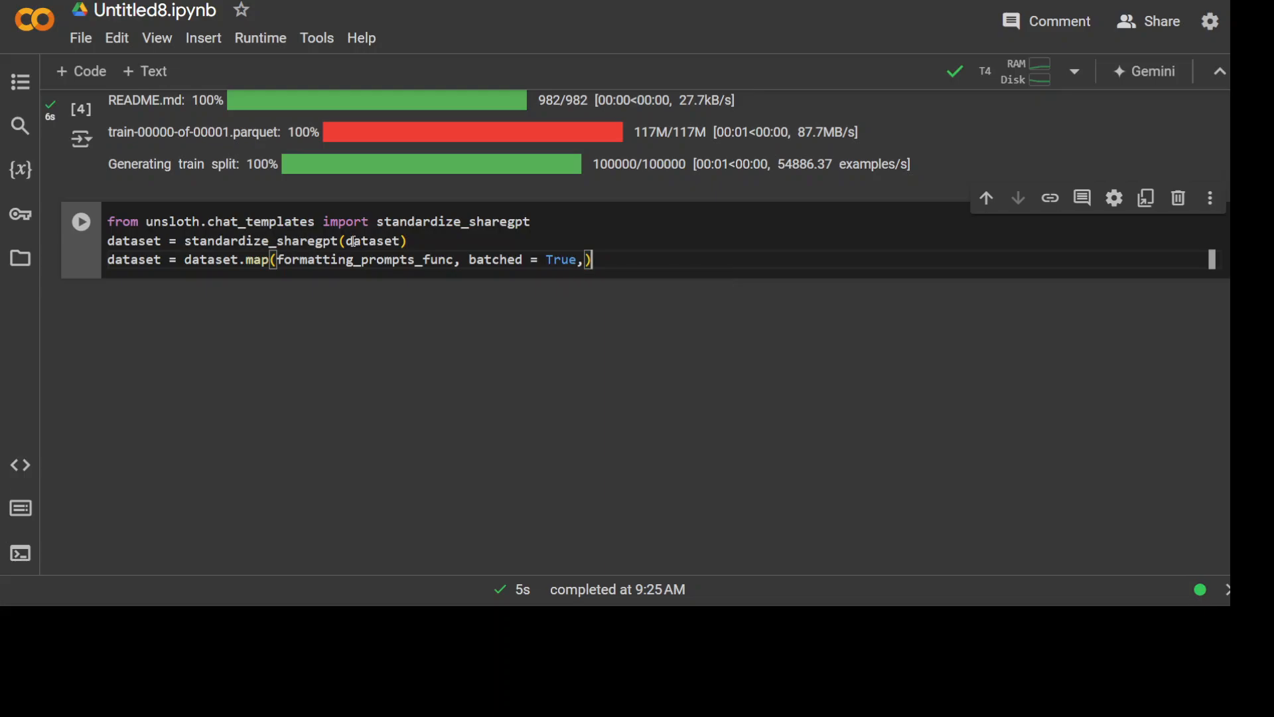
Step: Run standardize_sharegpt and map formatting_prompts_func over all 100,000 examples
{"action": "scroll", "scroll_direction": "down", "scroll_amount": 3}
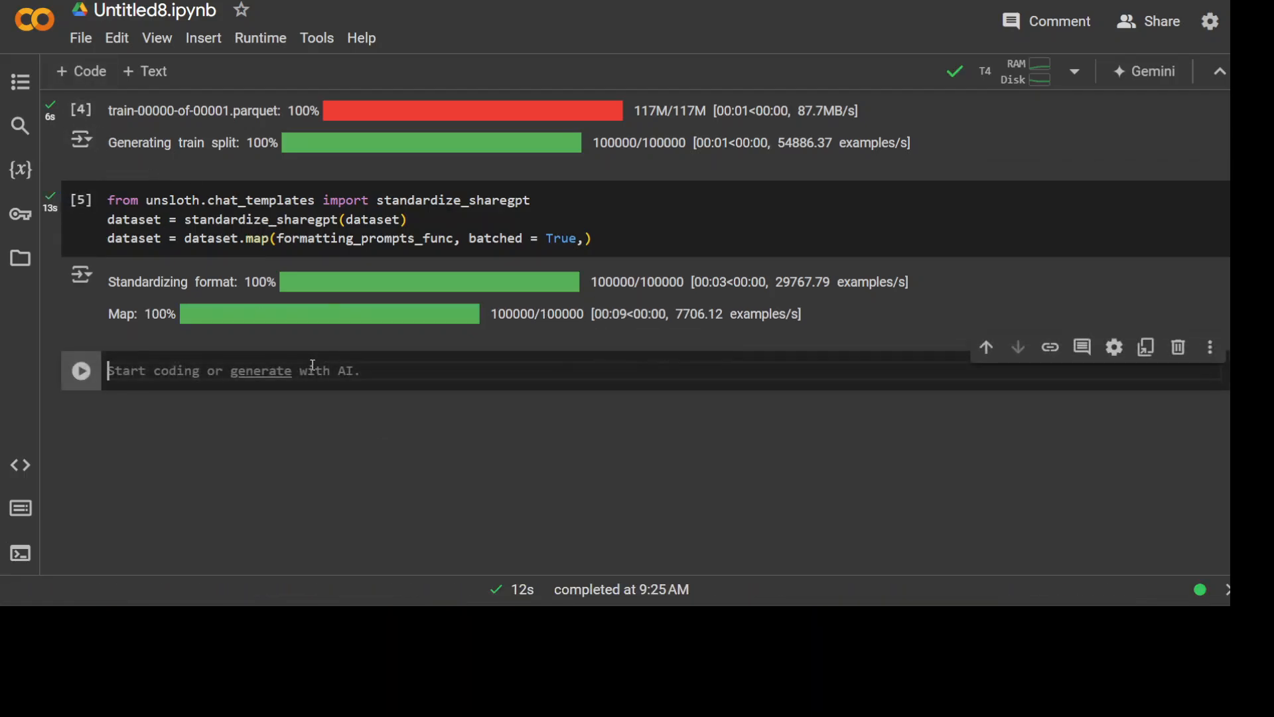
Step: Print dataset[5]["conversations"] showing the Doppler effect question and answer, then review earlier cells
{"action": "type", "text": "dataset[5][\"conversations\"]"}
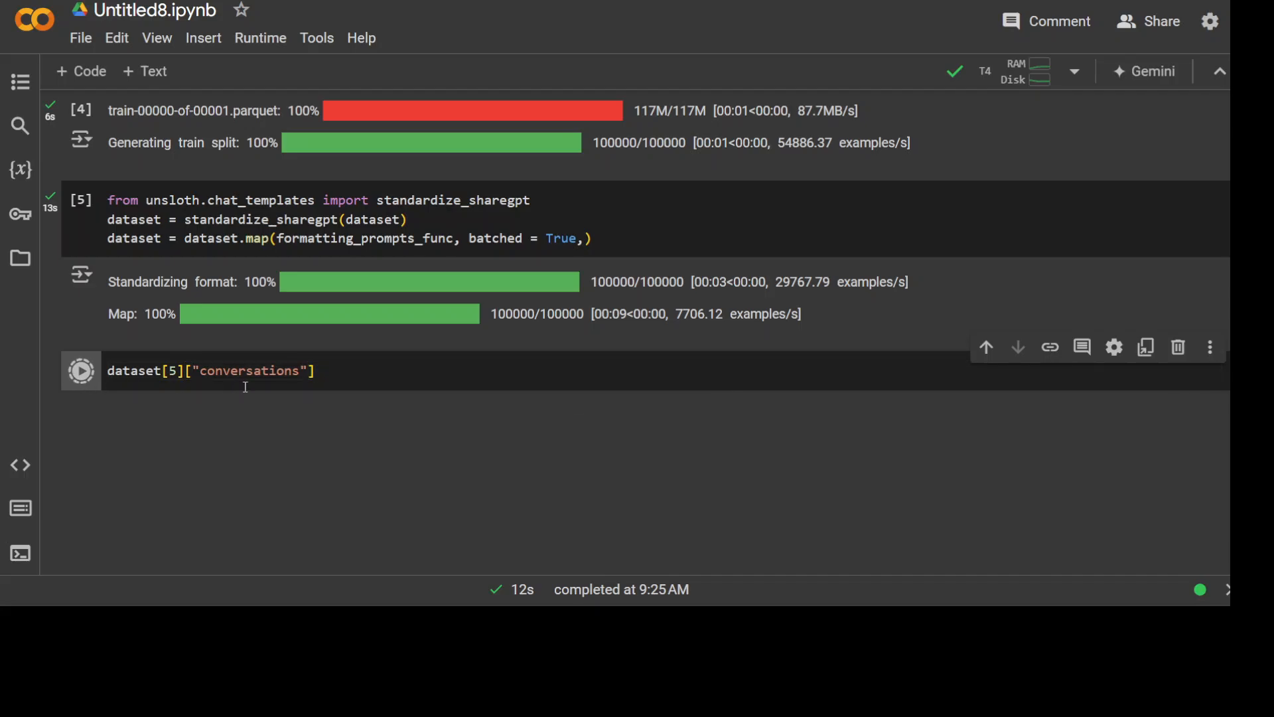
{"action": "left_click", "coordinate": [81, 372]}
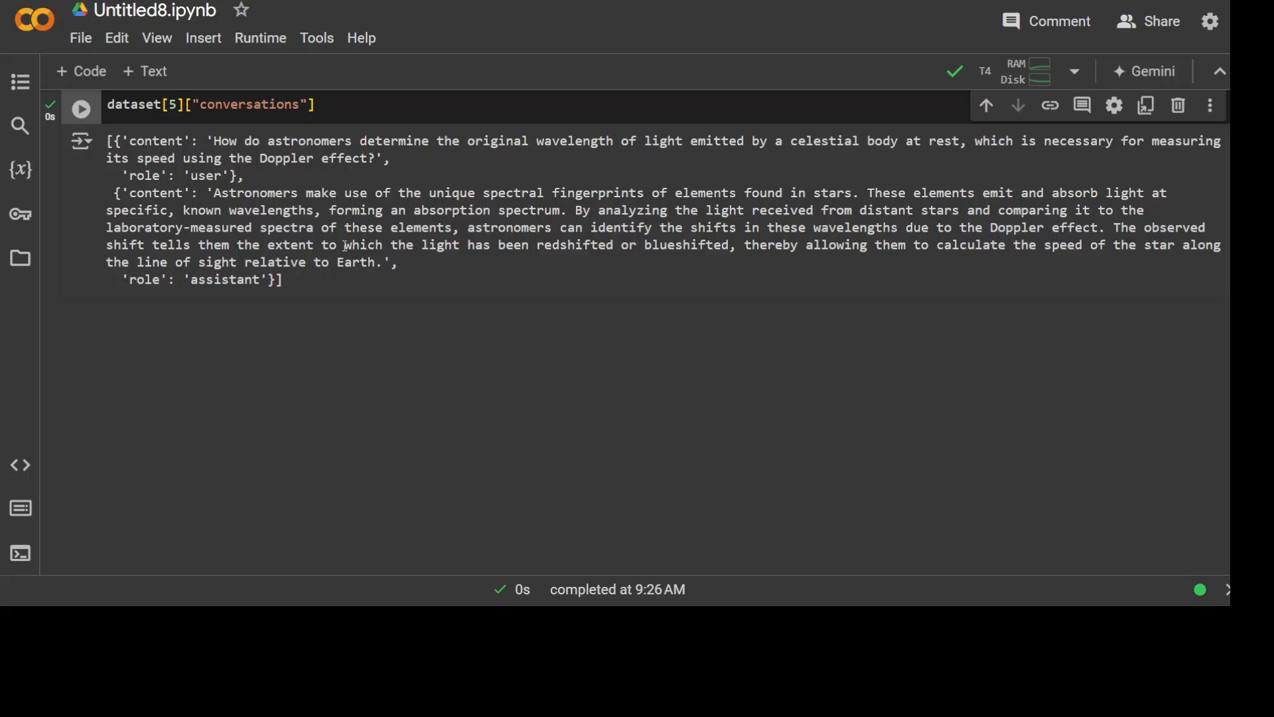
{"action": "double_click", "coordinate": [156, 141]}
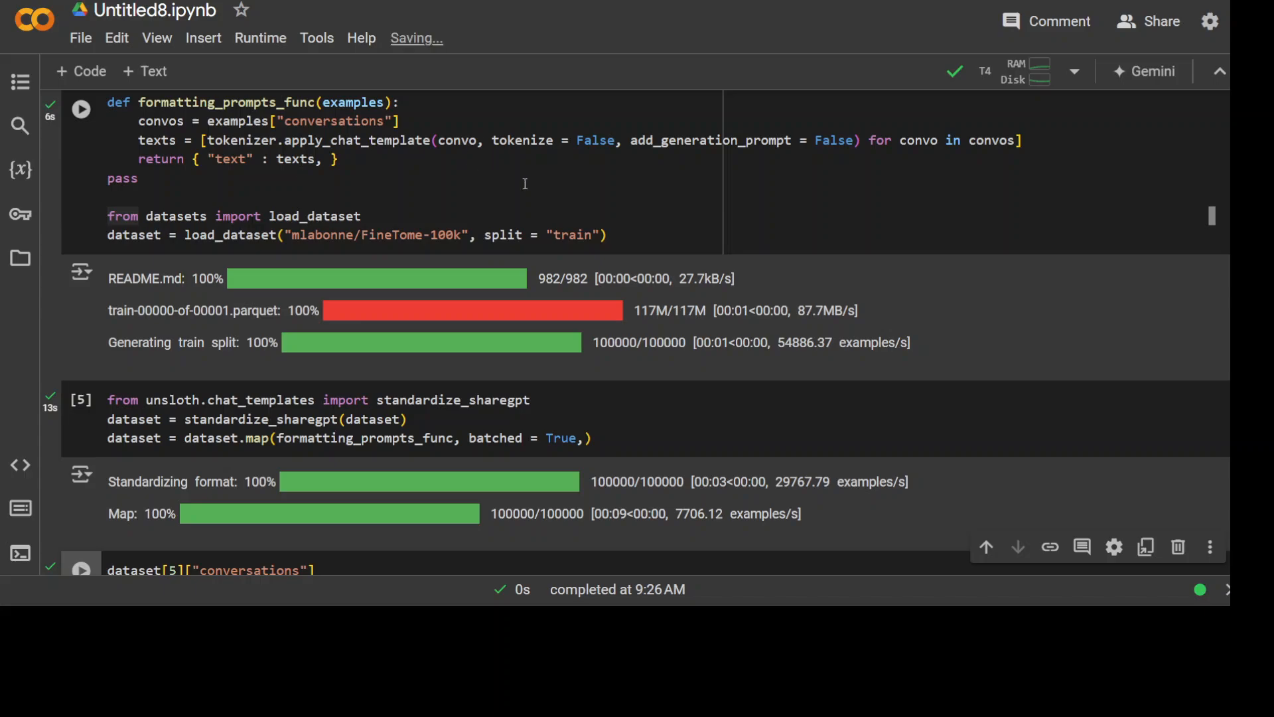
{"action": "scroll", "scroll_direction": "down", "scroll_amount": 3}
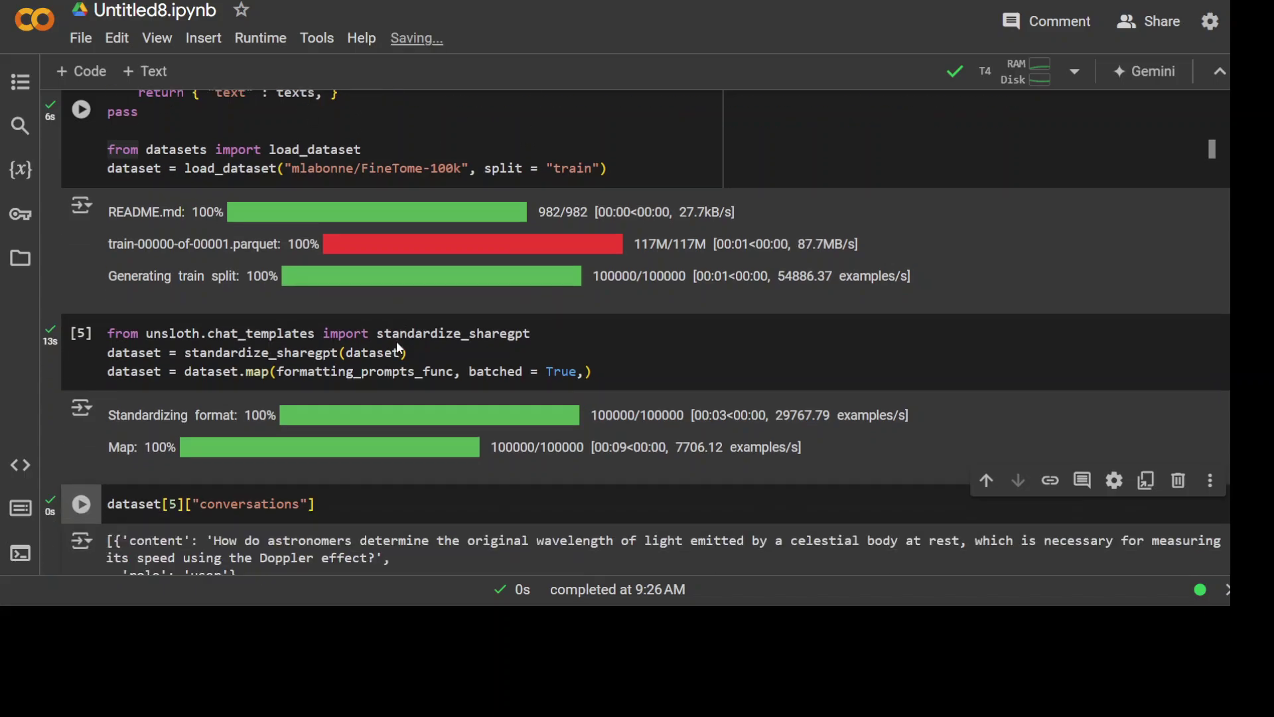
{"action": "scroll", "scroll_direction": "down", "scroll_amount": 3}
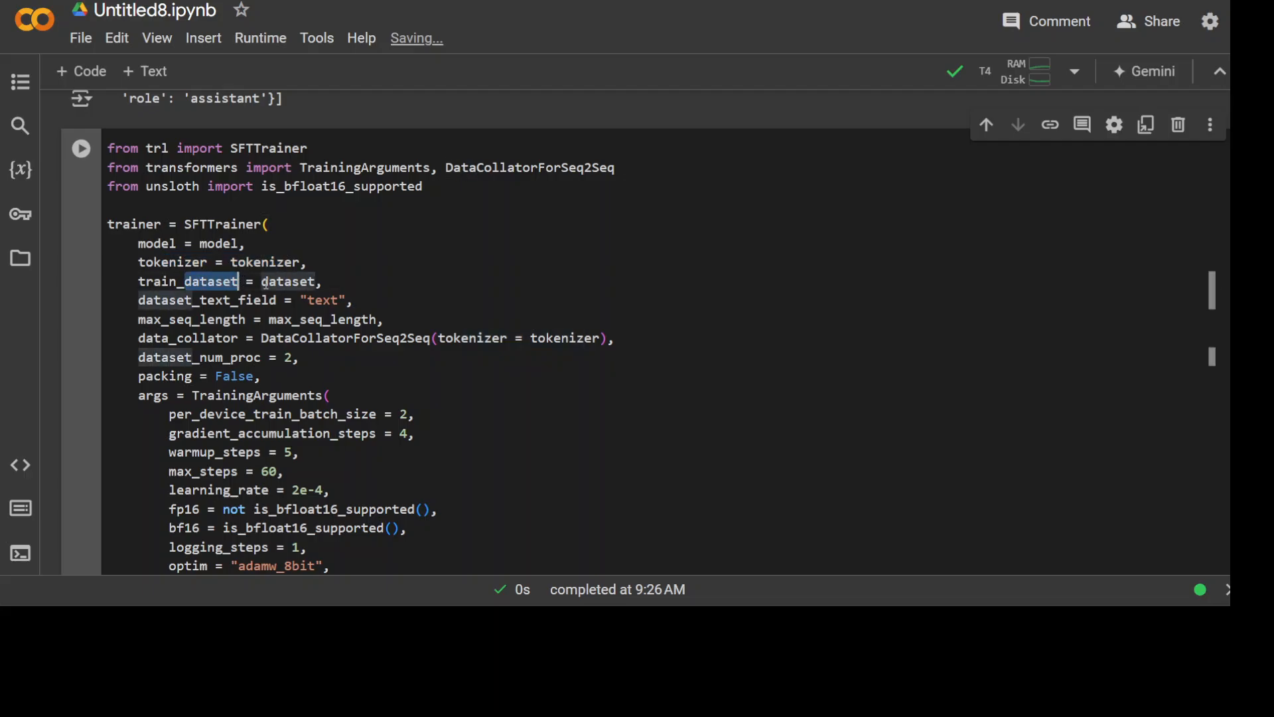
Step: Let the SFTTrainer cell map the 100,000 examples and prepare a train_on_responses_only cell
{"action": "scroll", "scroll_direction": "down", "scroll_amount": 3}
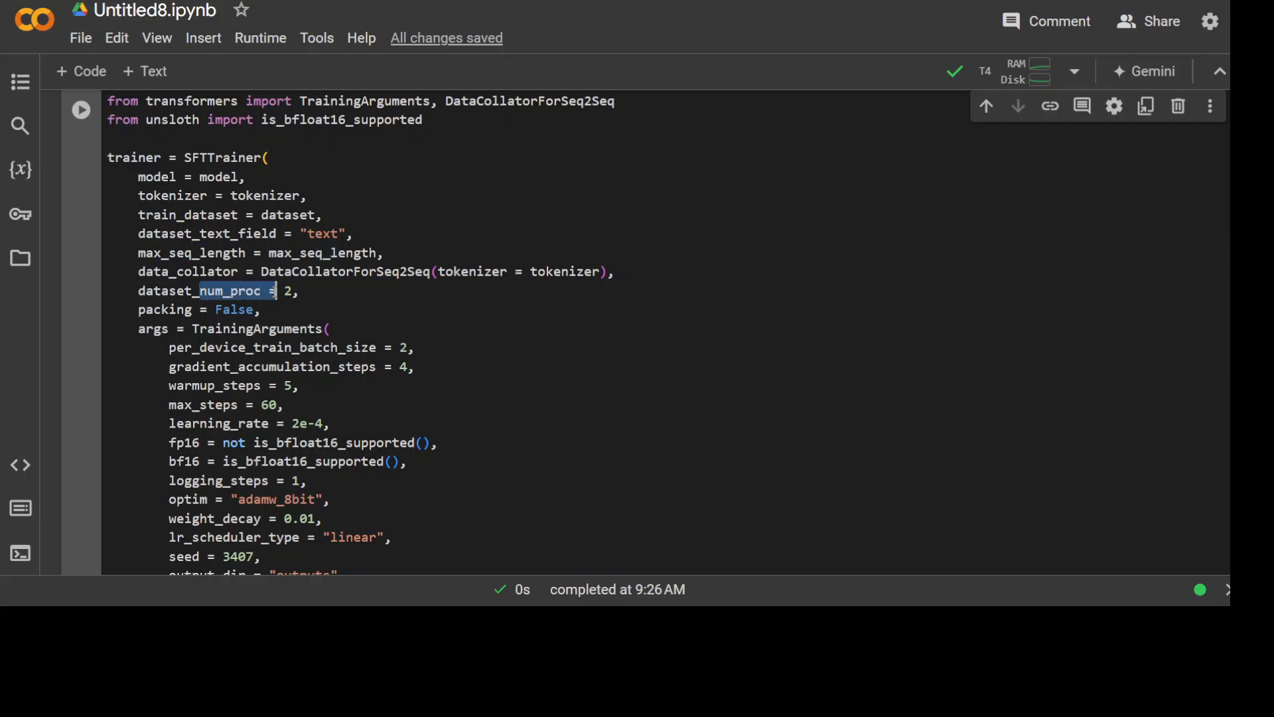
{"action": "mouse_move", "coordinate": [580, 377]}
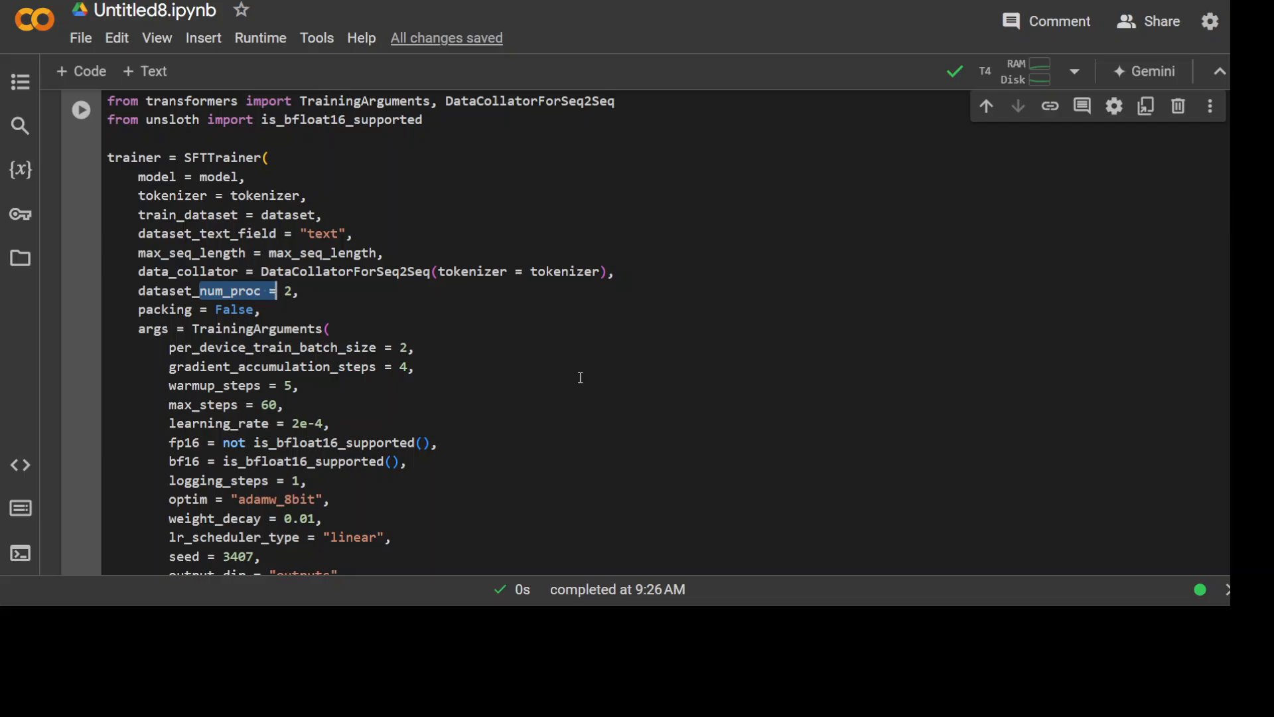
{"action": "scroll", "scroll_direction": "down", "scroll_amount": 3}
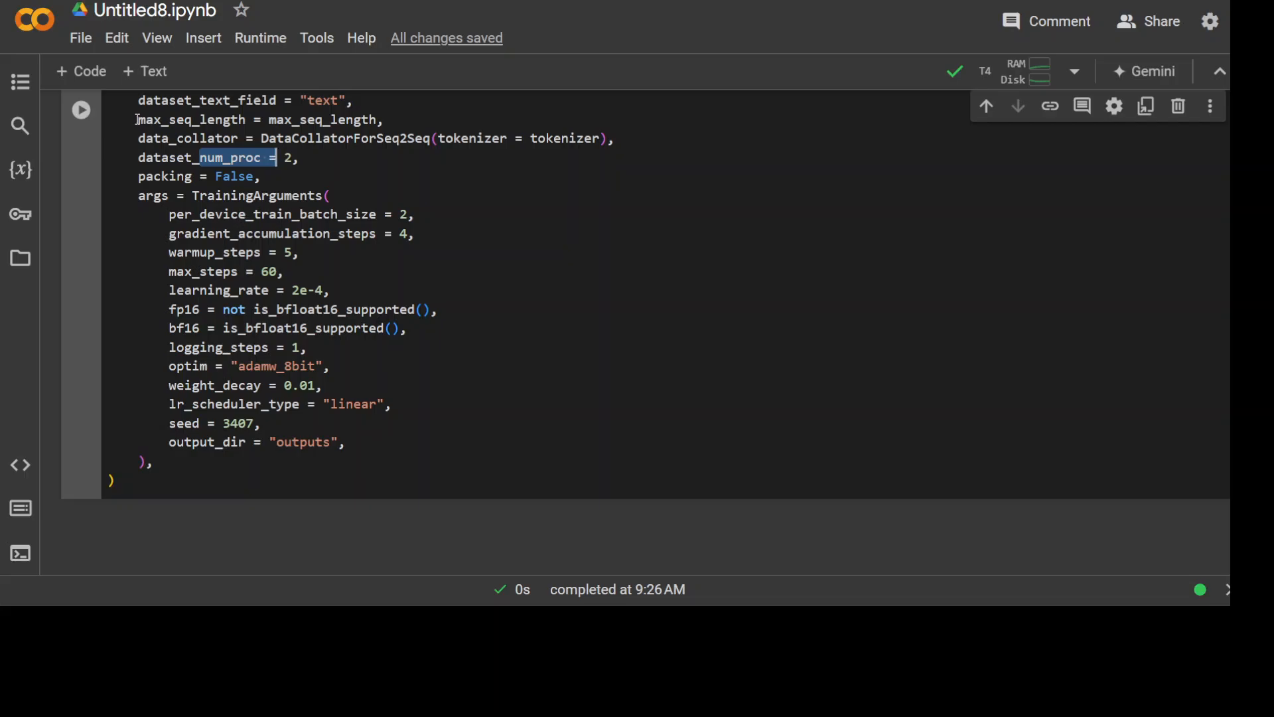
{"action": "left_click", "coordinate": [80, 108]}
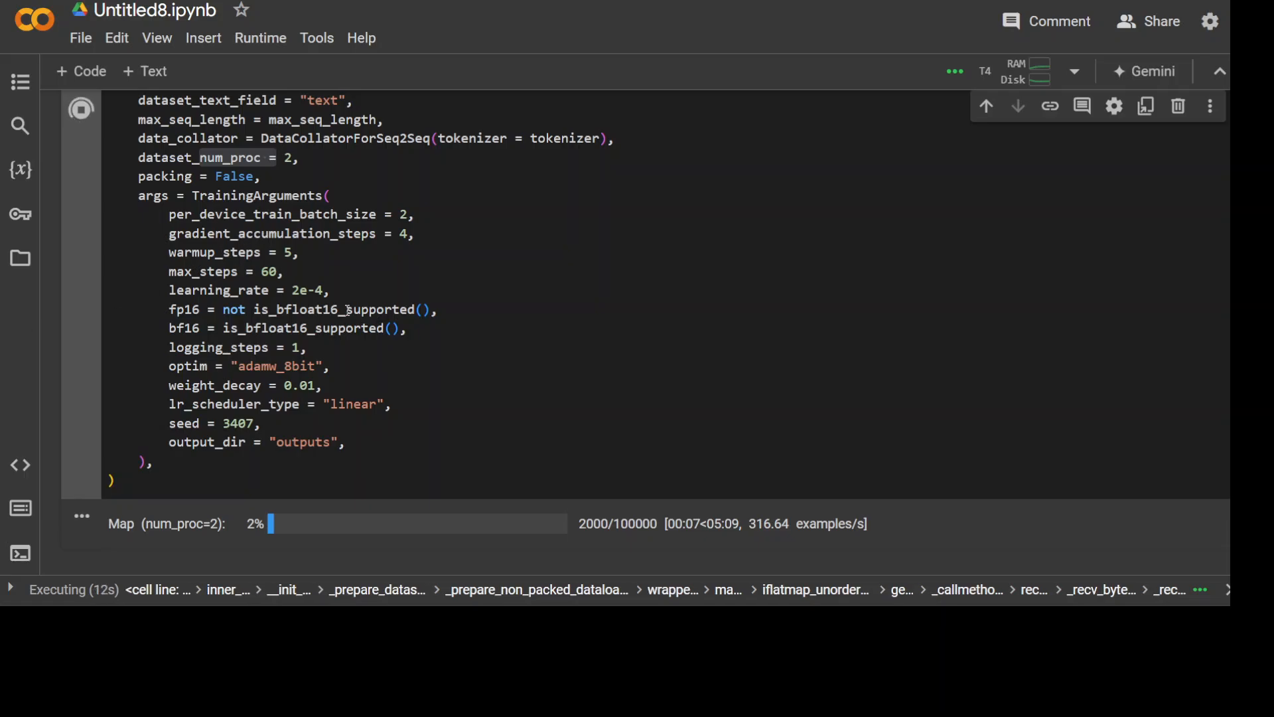
{"action": "mouse_move", "coordinate": [393, 305]}
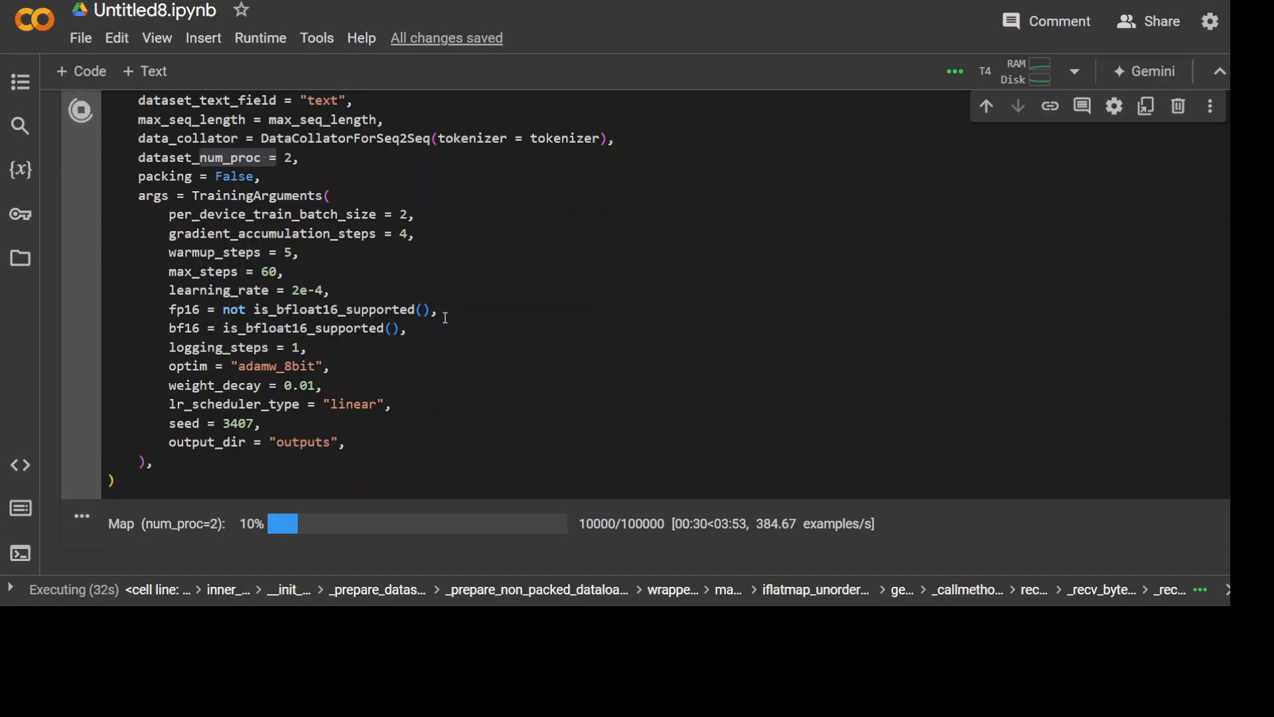
{"action": "mouse_move", "coordinate": [533, 330]}
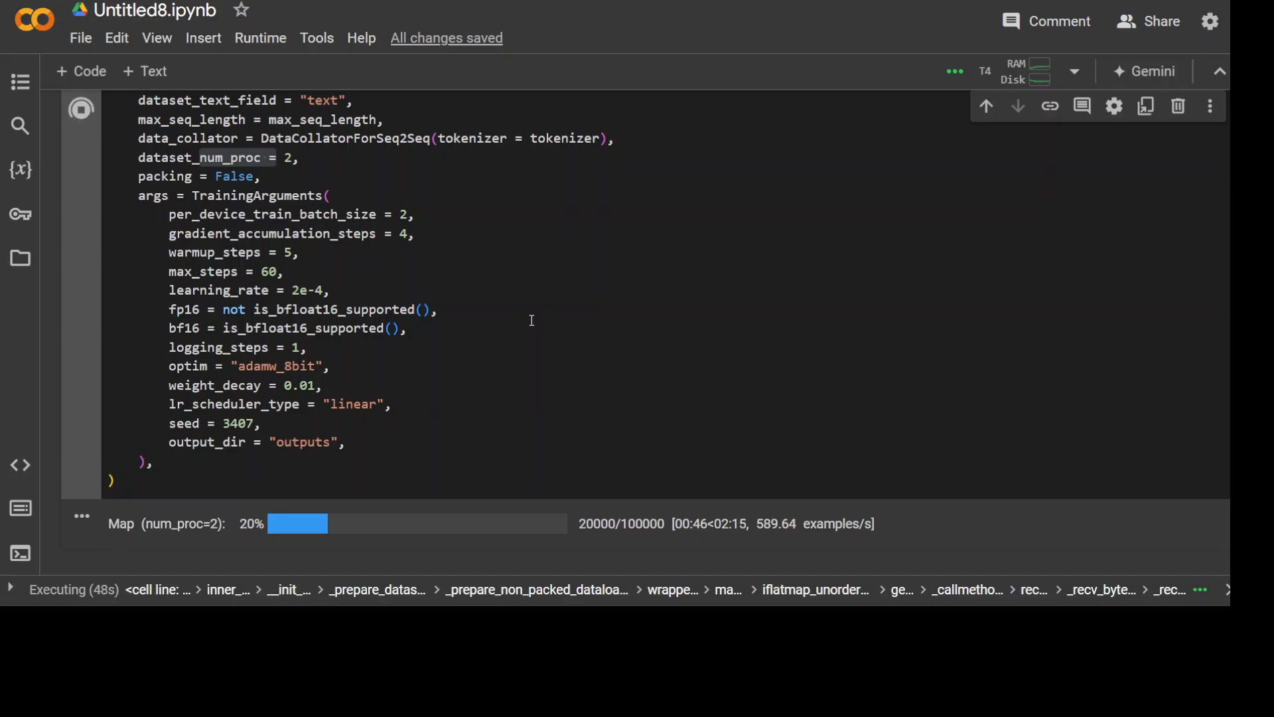
{"action": "mouse_move", "coordinate": [552, 299]}
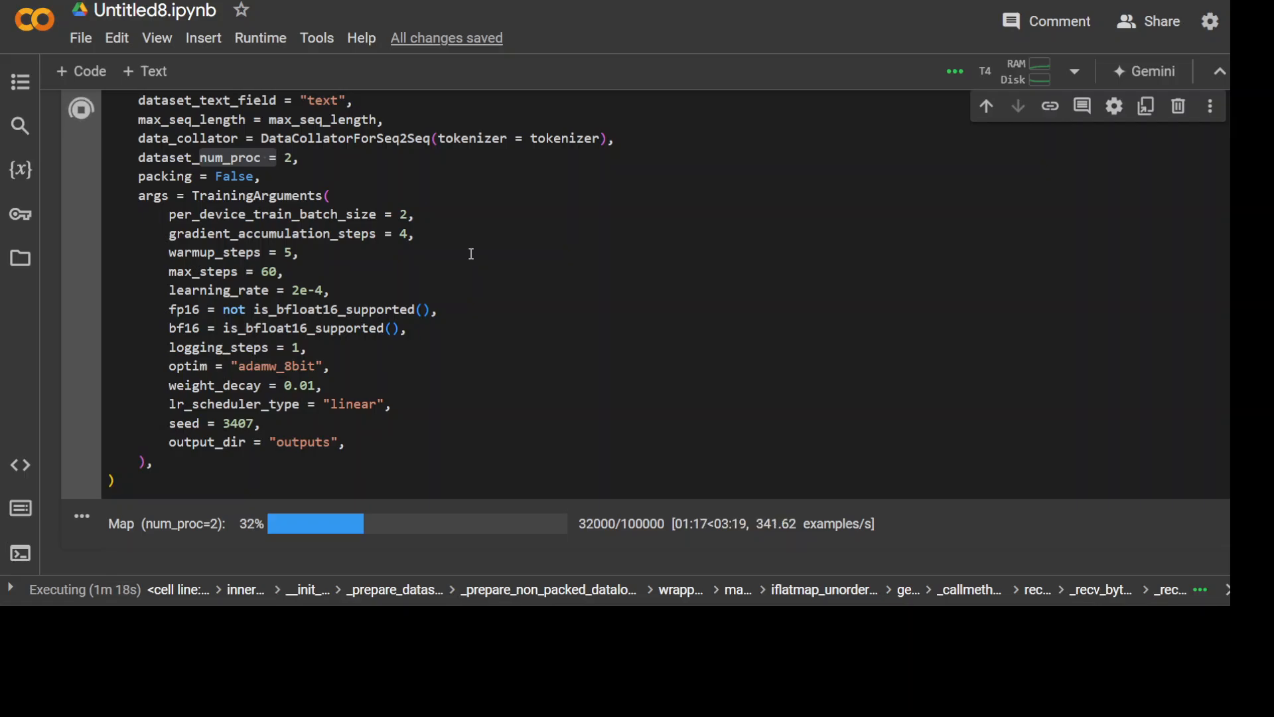
{"action": "mouse_move", "coordinate": [511, 283]}
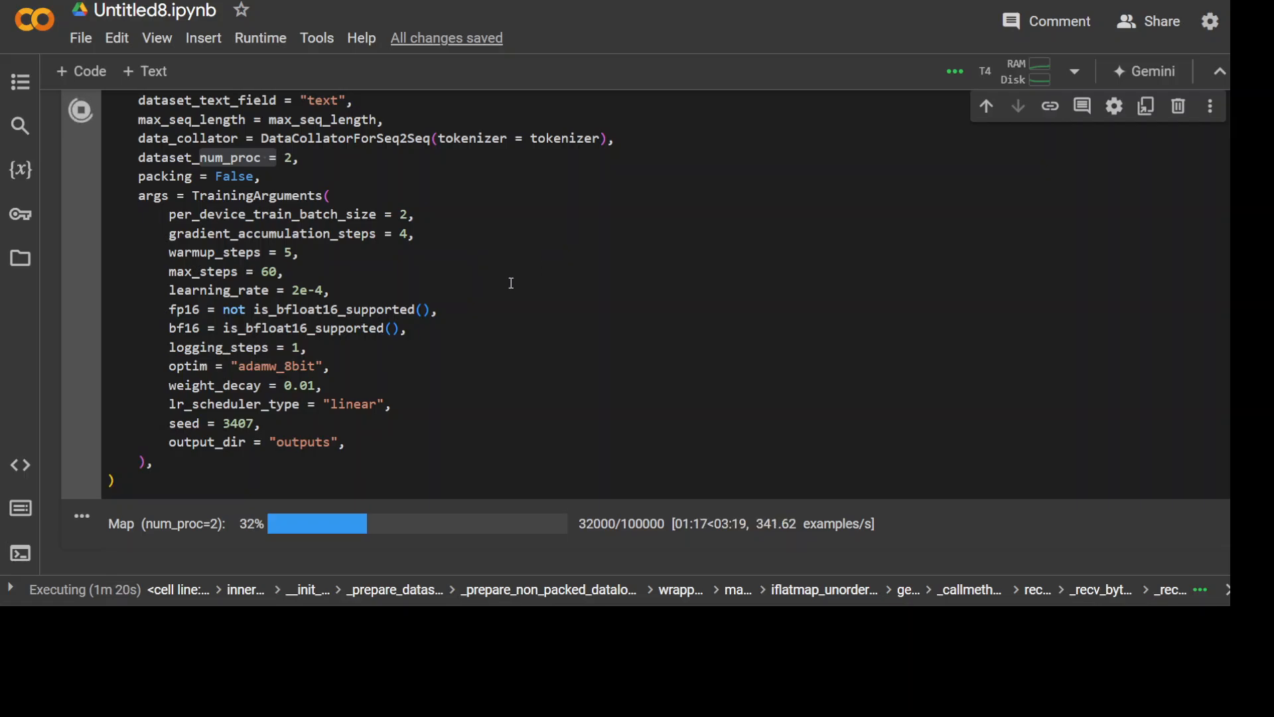
{"action": "mouse_move", "coordinate": [456, 547]}
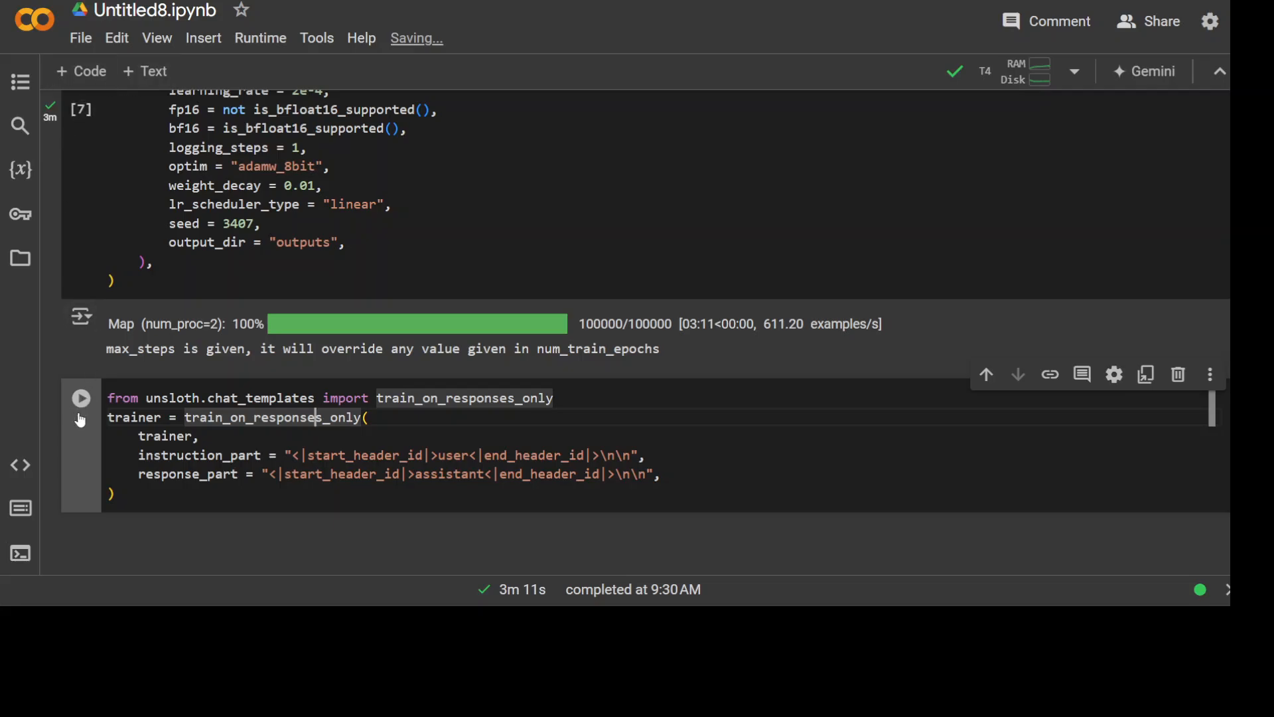
Step: Run train_on_responses_only so loss is computed only on assistant responses
{"action": "left_click", "coordinate": [80, 399]}
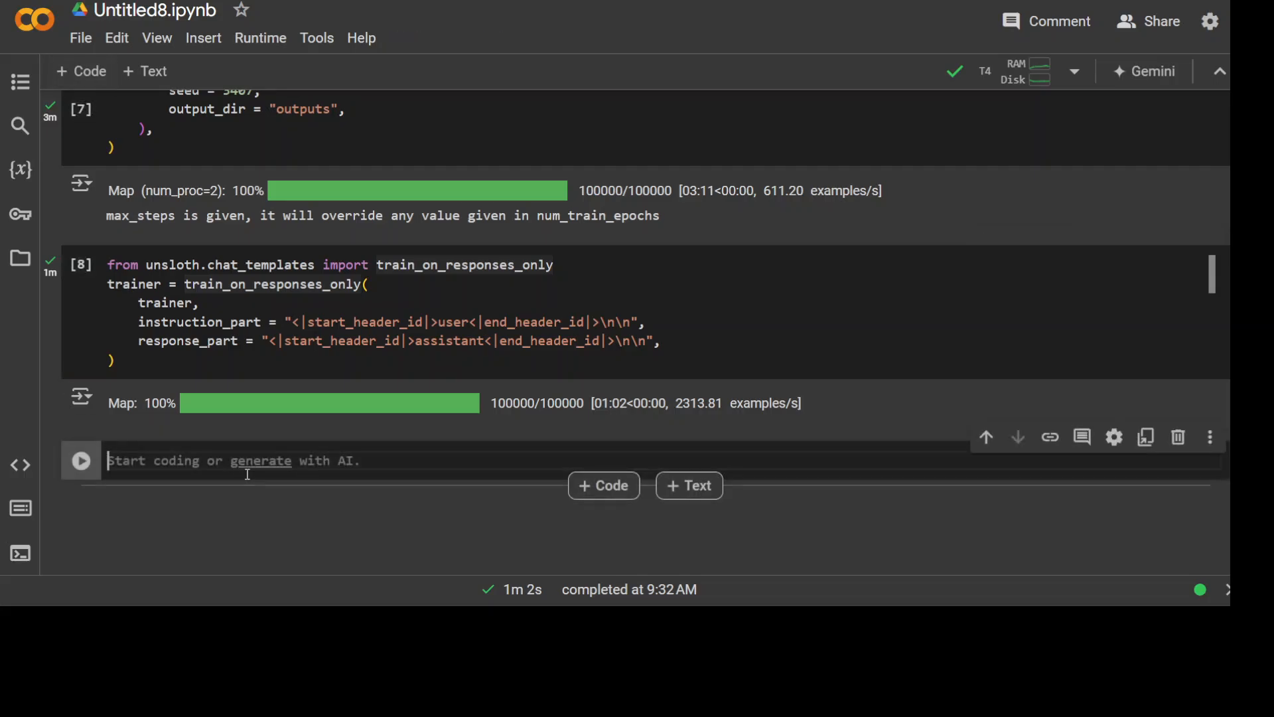
Step: Decode trainer.train_dataset[5] to check masked labels, then write trainer_stats = trainer.train()
{"action": "type", "text": "tokenizer.decode(trainer.train_dataset[5][\"input_ids\"])"}
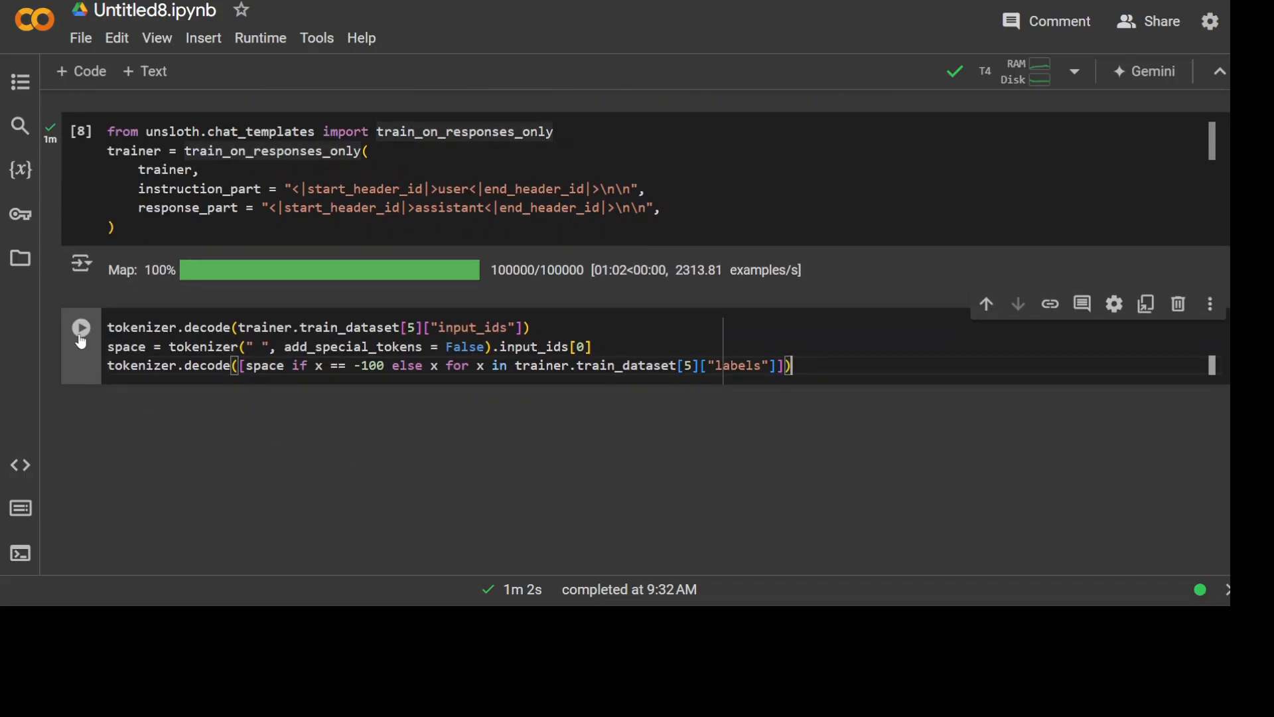
{"action": "left_click", "coordinate": [81, 326]}
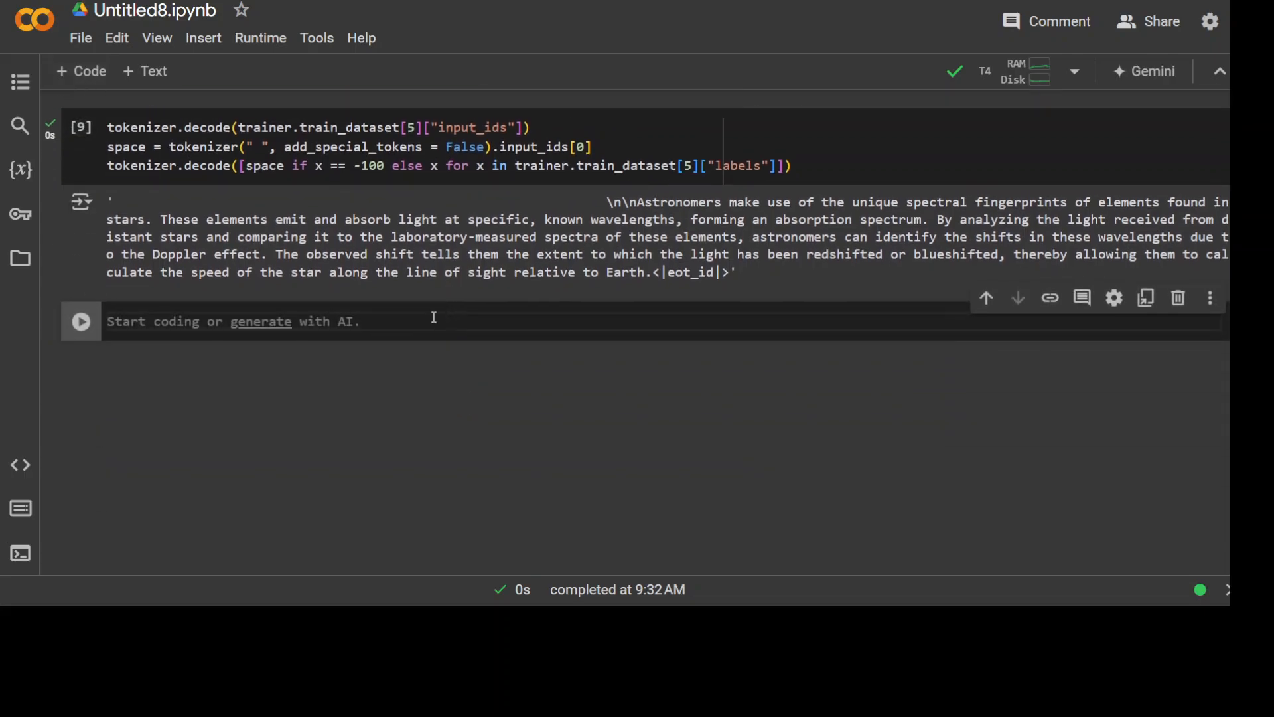
{"action": "type", "text": "trainer_stats = trainer.train()"}
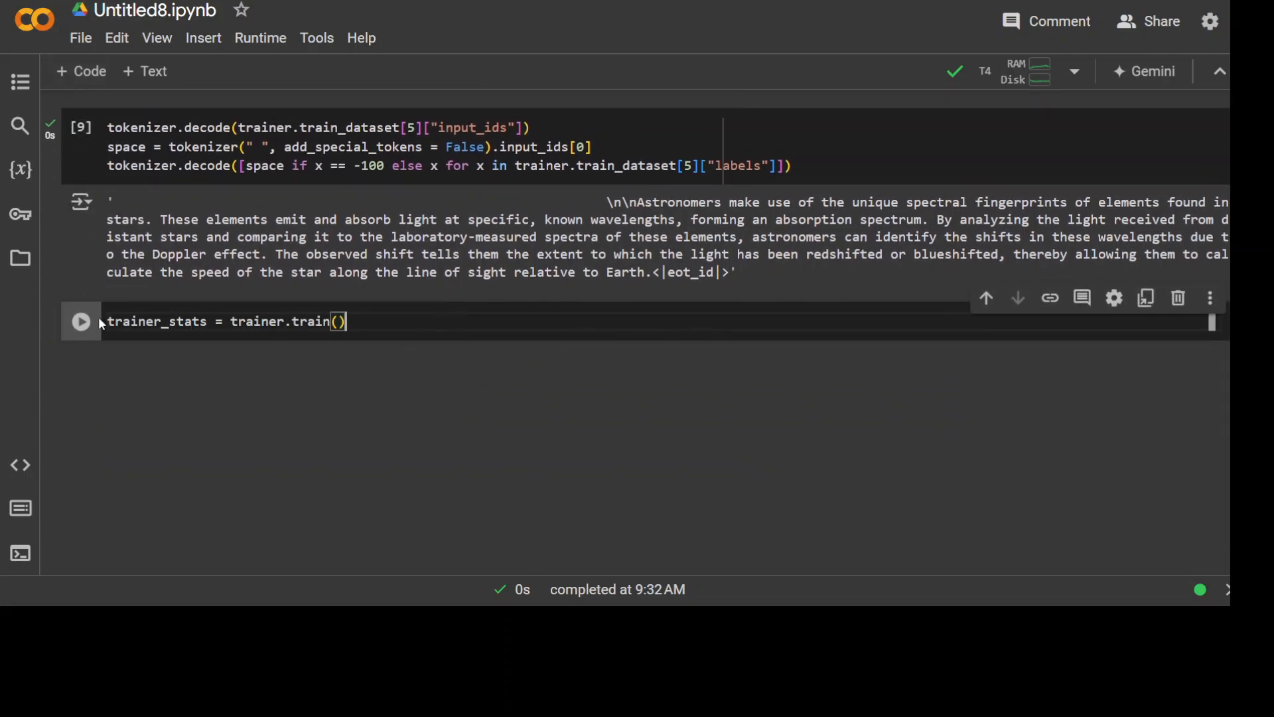
Step: Run trainer.train() and let training finish all 60 steps at loss 0.9716
{"action": "left_click", "coordinate": [81, 321]}
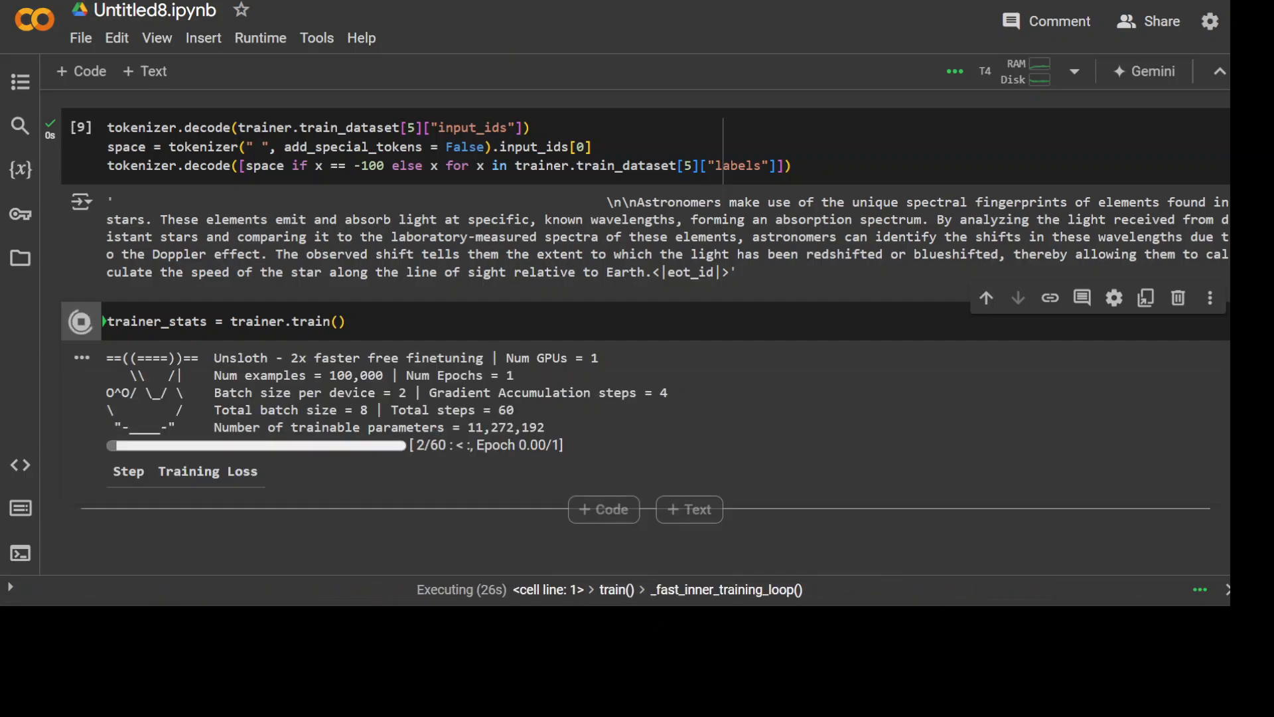
{"action": "scroll", "scroll_direction": "down", "scroll_amount": 3}
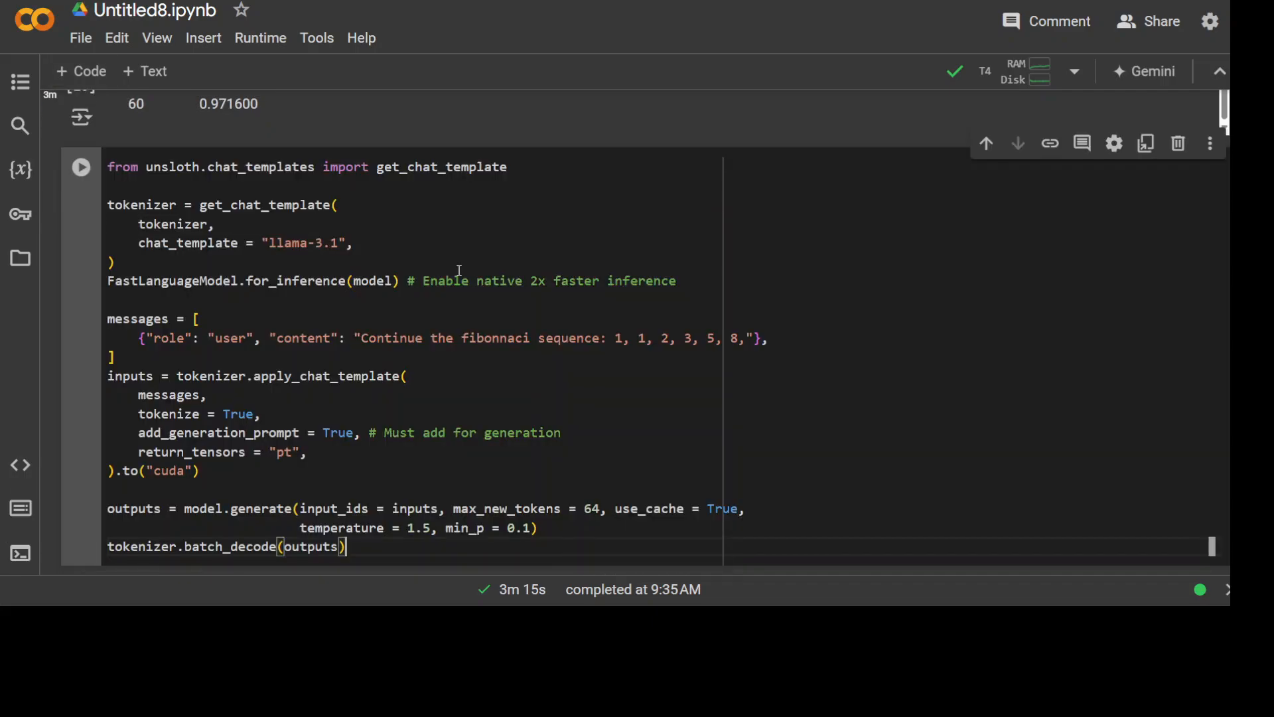
{"action": "mouse_move", "coordinate": [156, 171]}
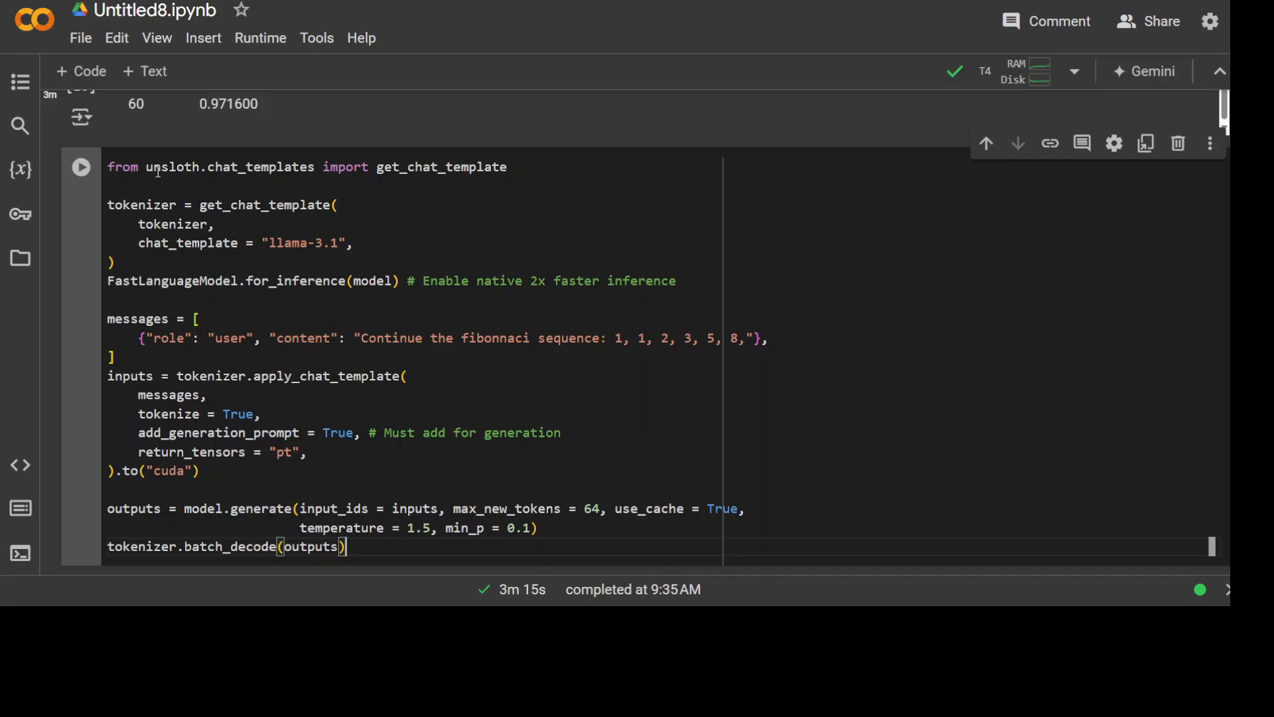
Step: Run the chat-template inference cell so the model continues the Fibonacci sequence with 13
{"action": "left_click_drag", "start_coordinate": [106, 205], "coordinate": [339, 242]}
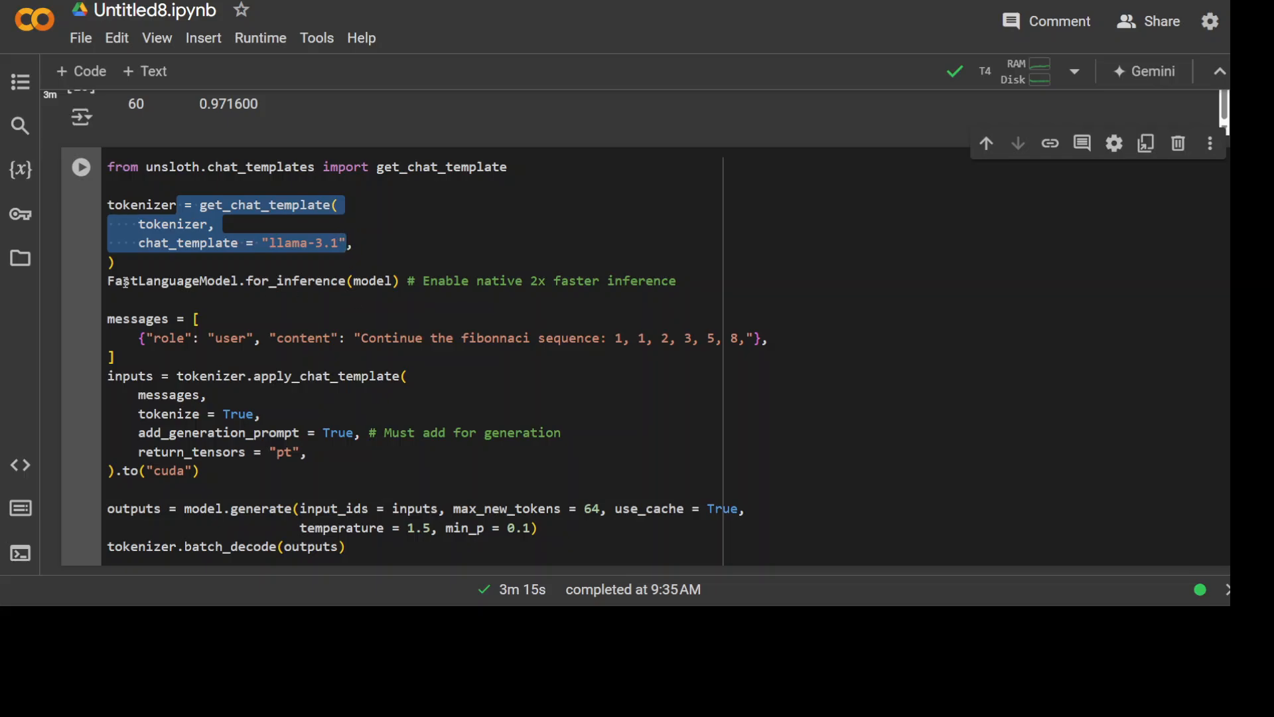
{"action": "scroll", "scroll_direction": "down", "scroll_amount": 3}
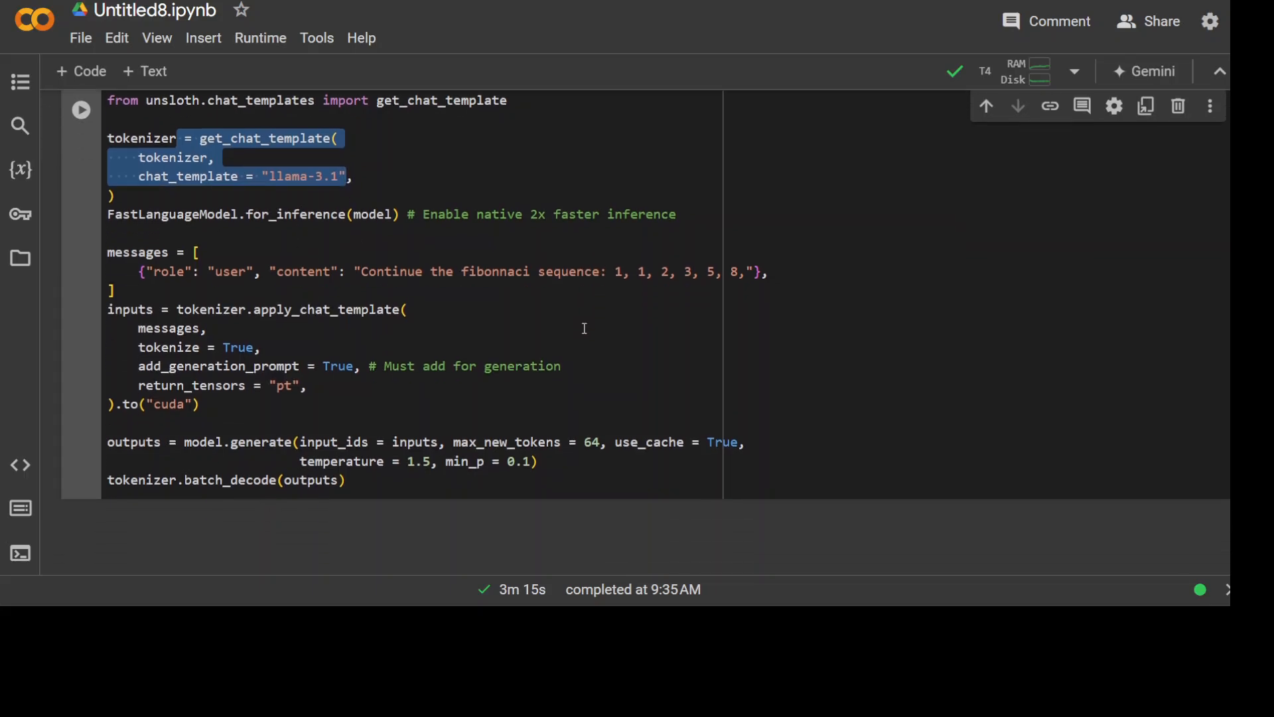
{"action": "mouse_move", "coordinate": [504, 312]}
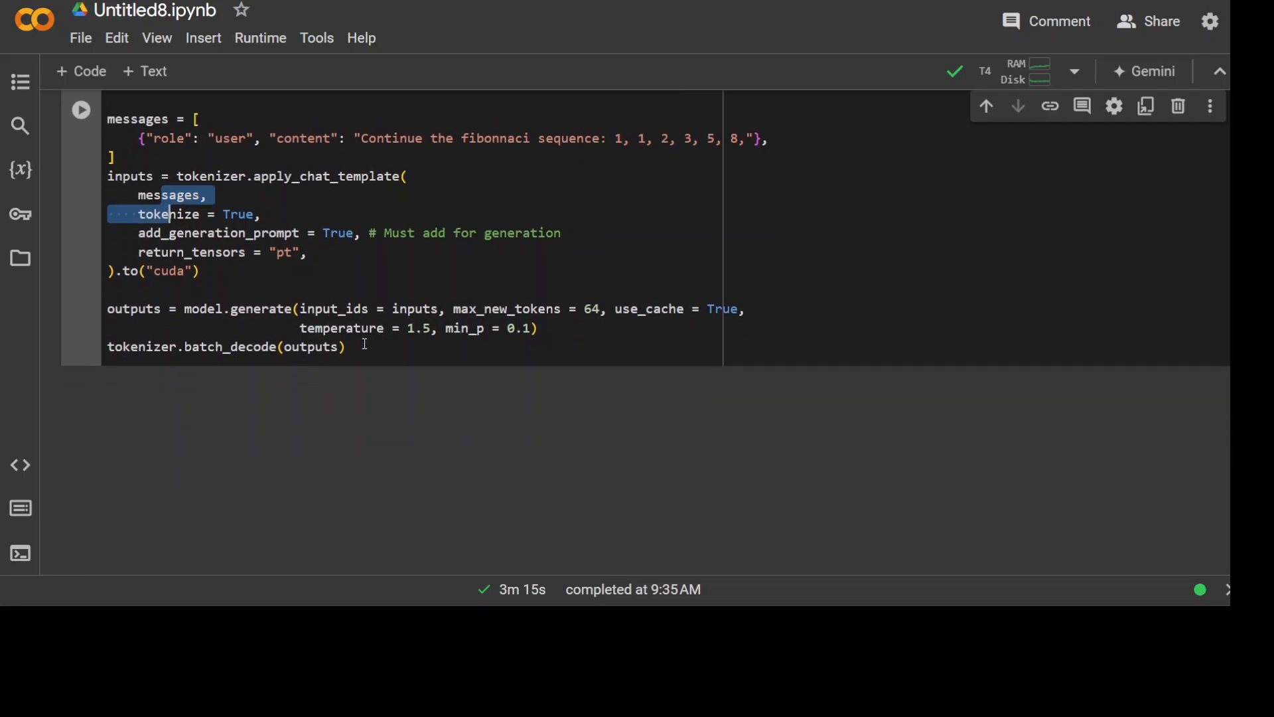
{"action": "left_click", "coordinate": [81, 110]}
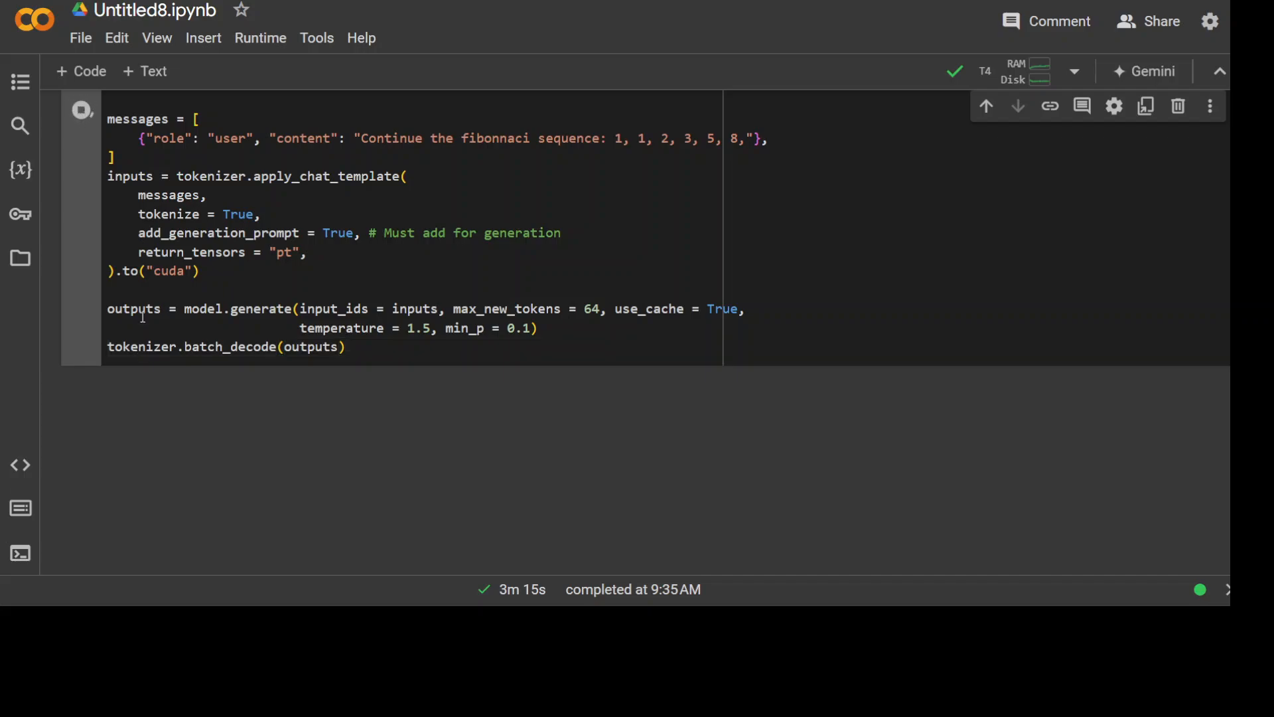
{"action": "left_click", "coordinate": [81, 110]}
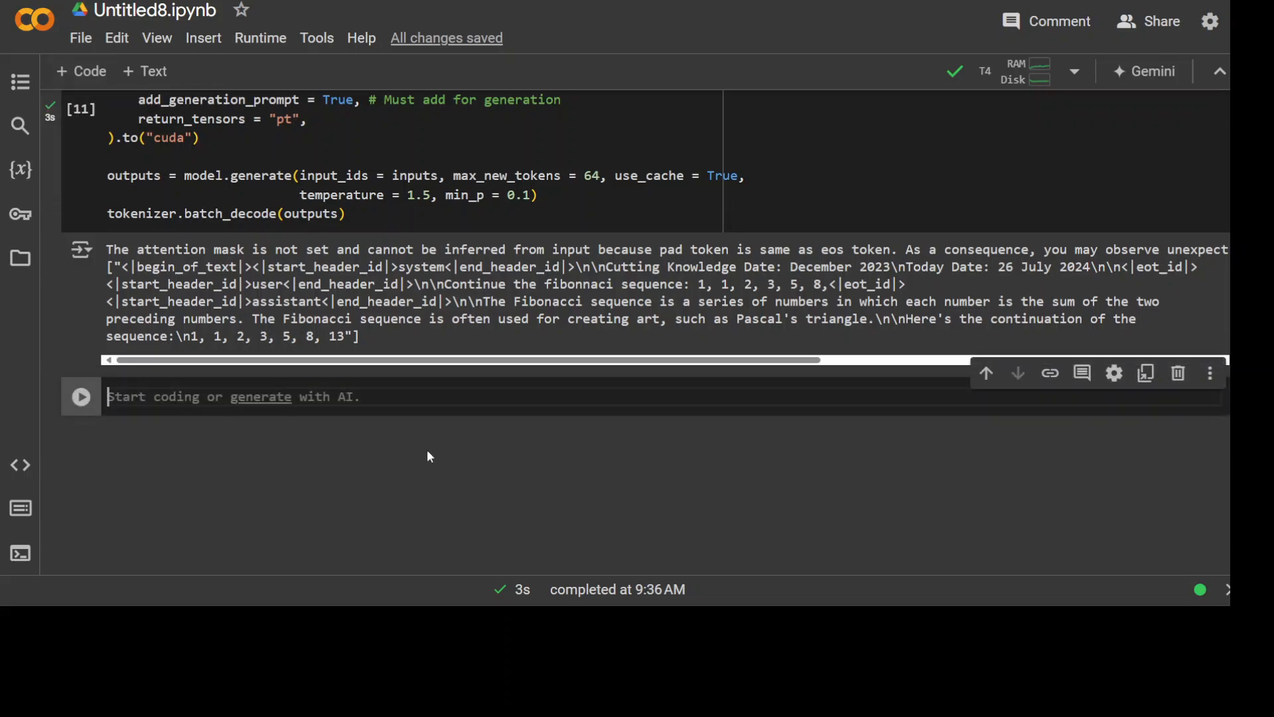
Step: Add a cell with model.save_pretrained("lora_model") for local LoRA saving
{"action": "type", "text": "model.save_pretrained(\"lora_model\") # Local saving"}
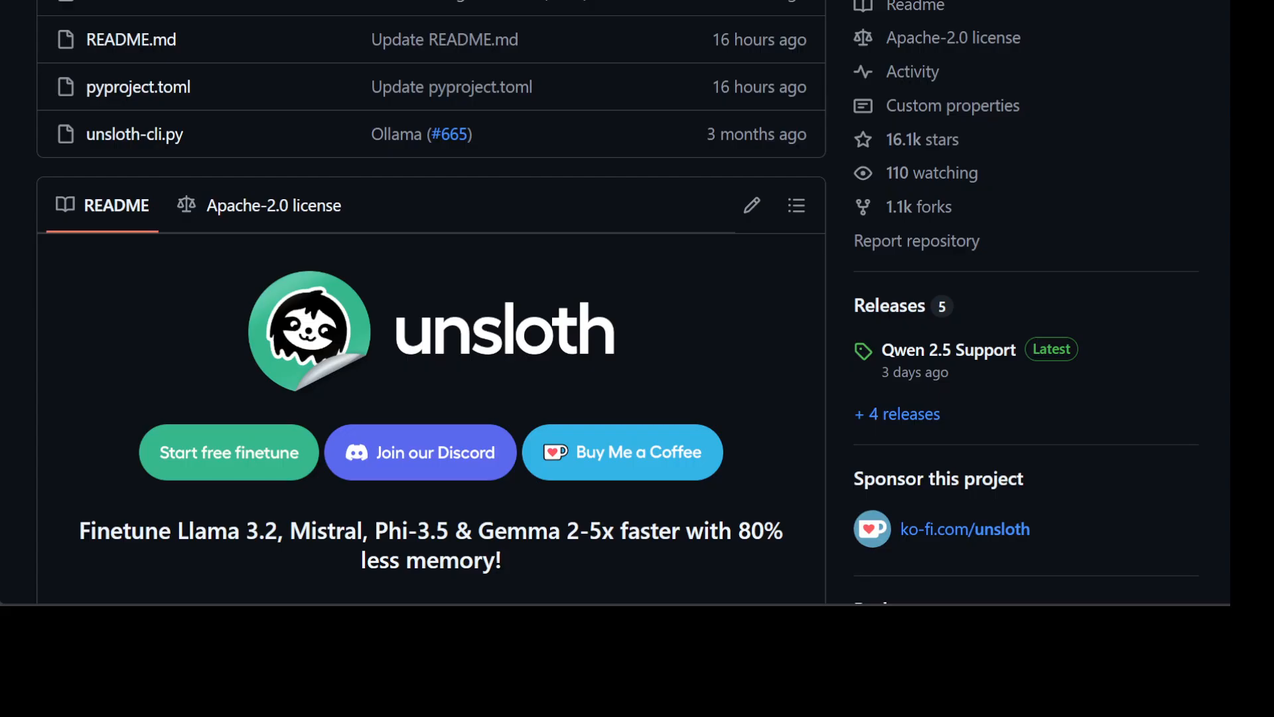
{"action": "mouse_move", "coordinate": [807, 159]}
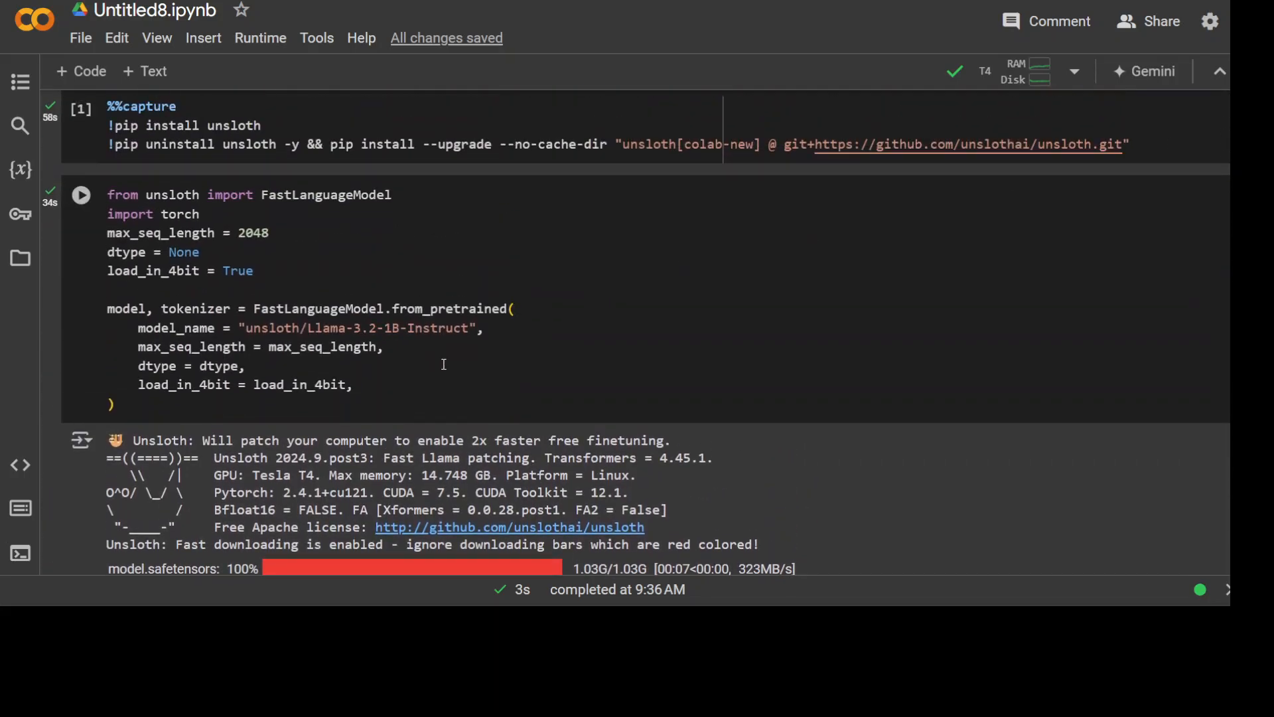
Step: Point out the 1B size in the unsloth/Llama-3.2-1B-Instruct model_name line
{"action": "left_click", "coordinate": [388, 328]}
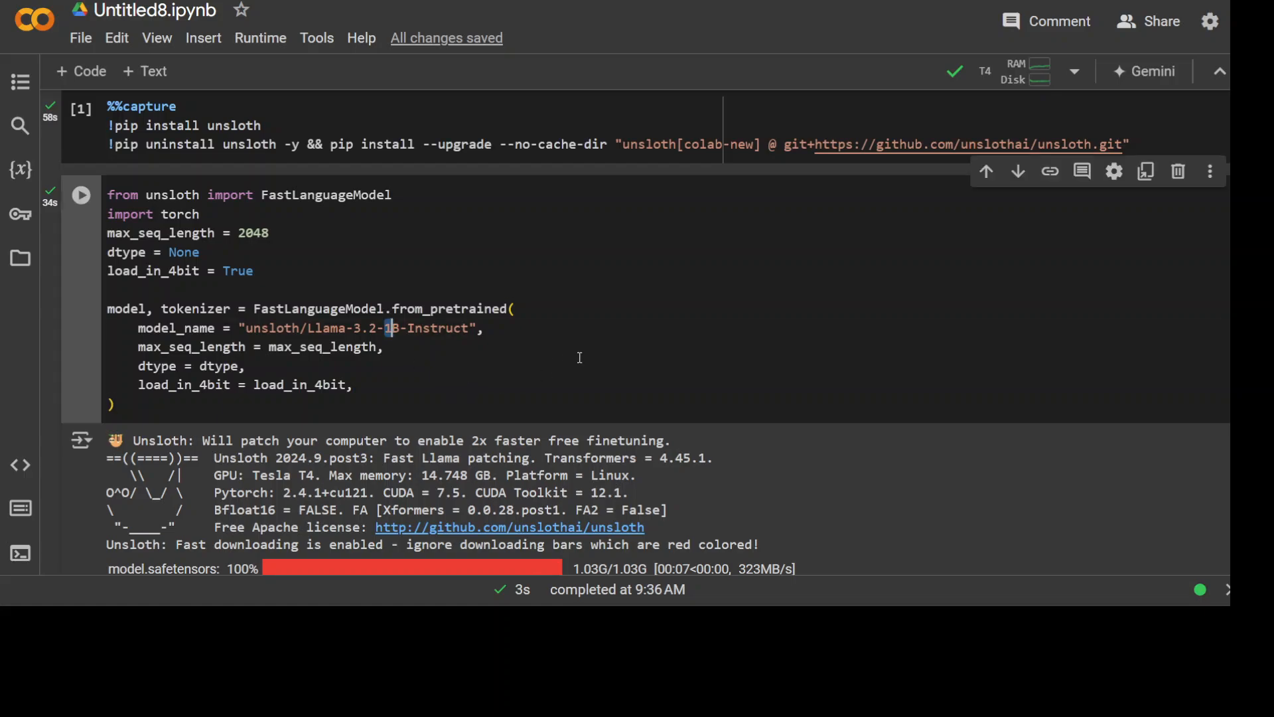
{"action": "mouse_move", "coordinate": [598, 339]}
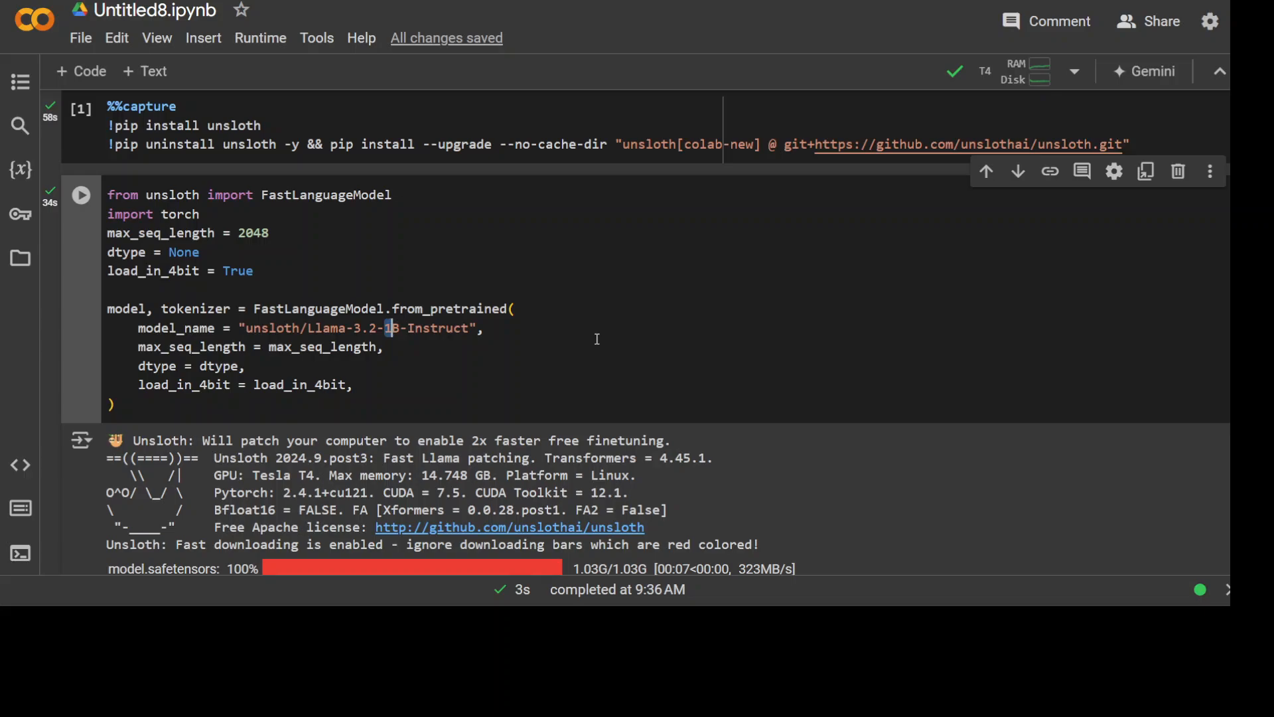